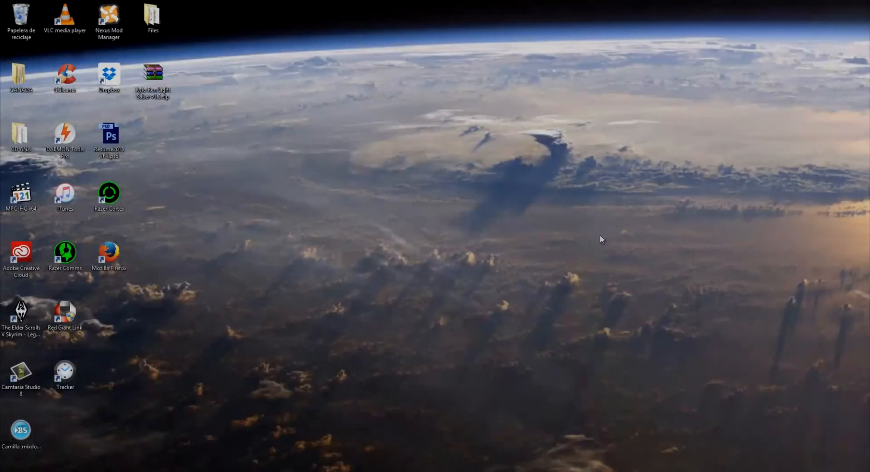
mouse_move(427, 237)
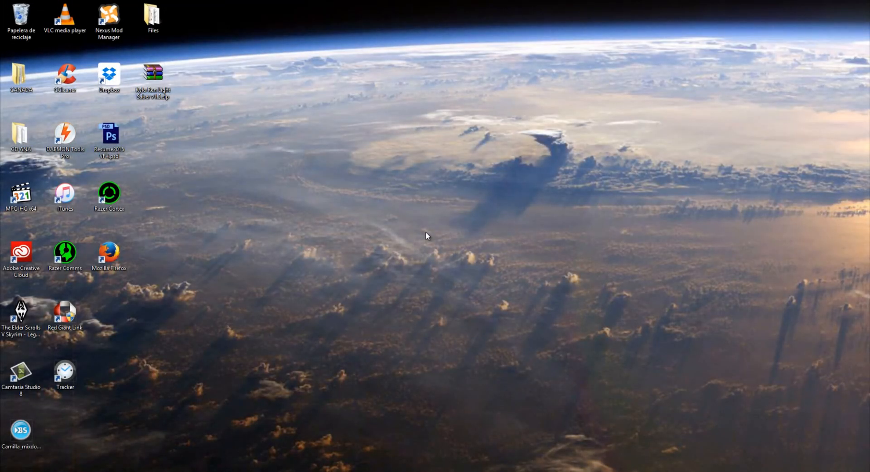
mouse_move(417, 249)
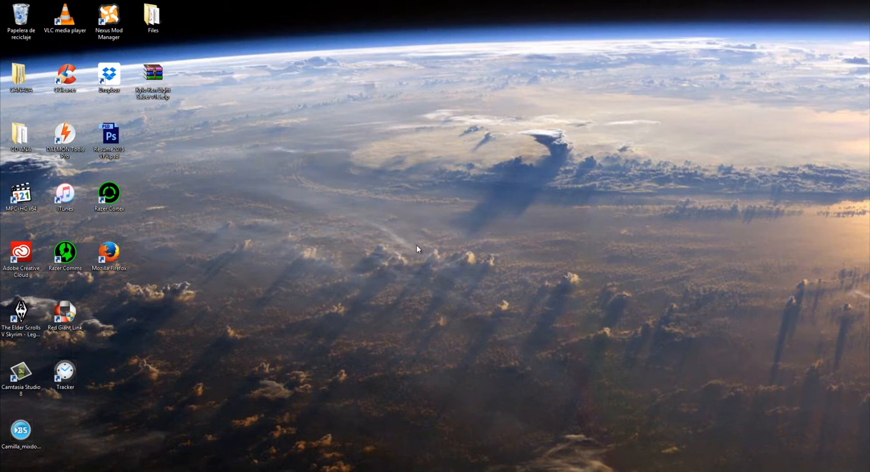
mouse_move(179, 100)
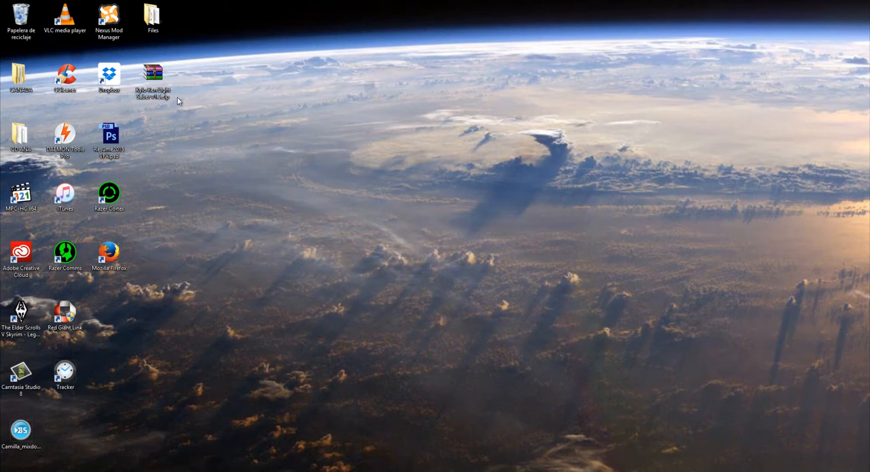
Step: Move the Kylo Ren Light Saber v1.5 zip to the desktop's top row and the extracted folder beside the icons
drag(153, 78, 241, 22)
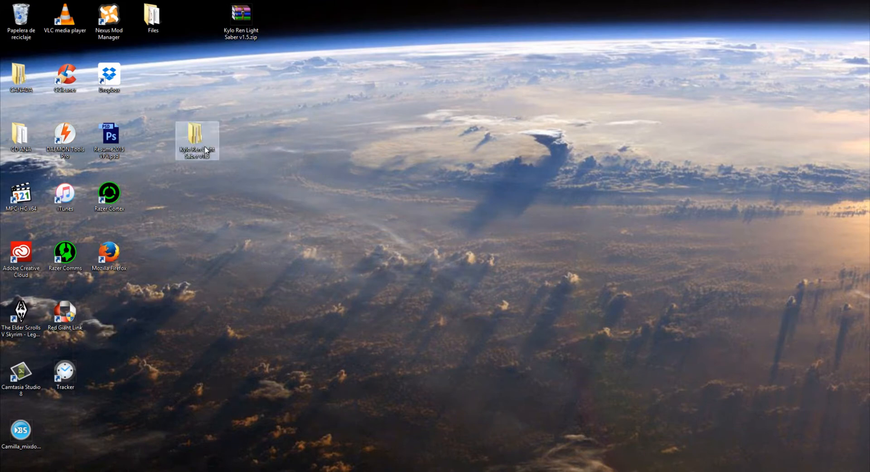
drag(197, 139, 153, 140)
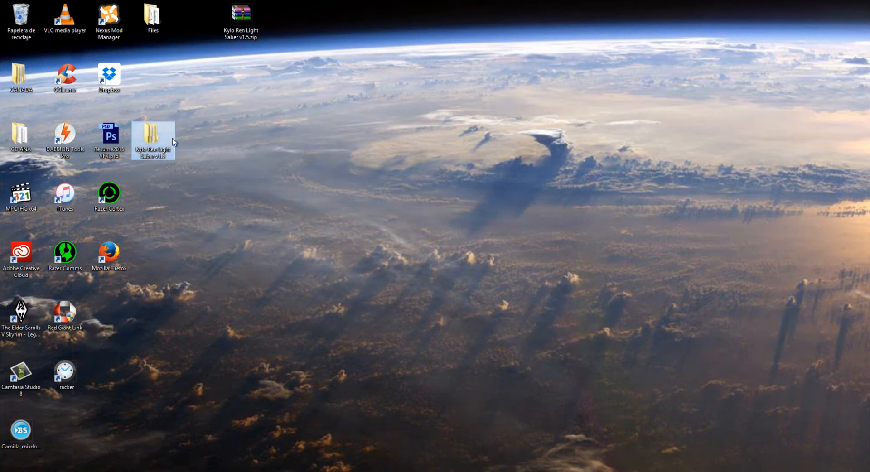
Step: Open the Light Saber folder and select the documentation PDF and all five LightBlade project files
double_click(154, 137)
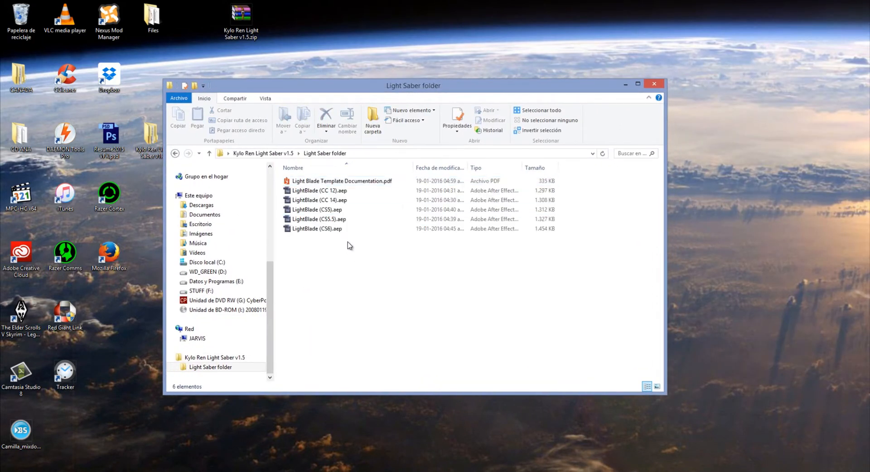
mouse_move(355, 260)
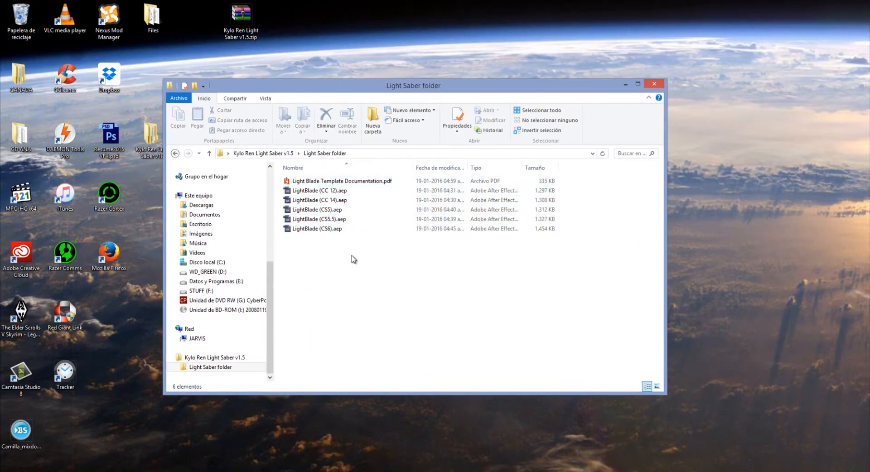
key(ctrl+a)
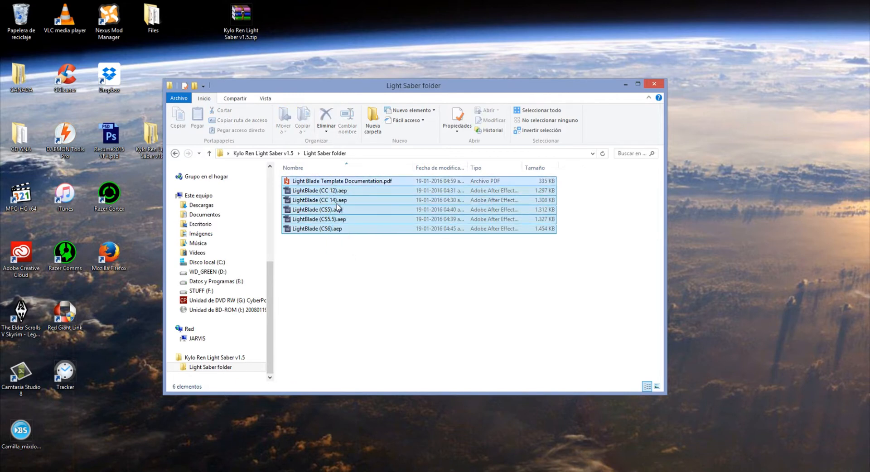
Step: Launch After Effects and open the LightBlade (CC 14).aep project
double_click(319, 200)
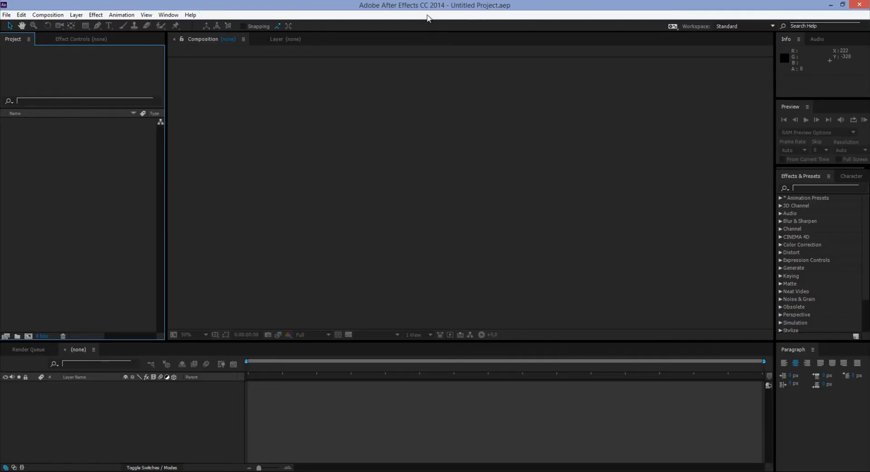
click(6, 15)
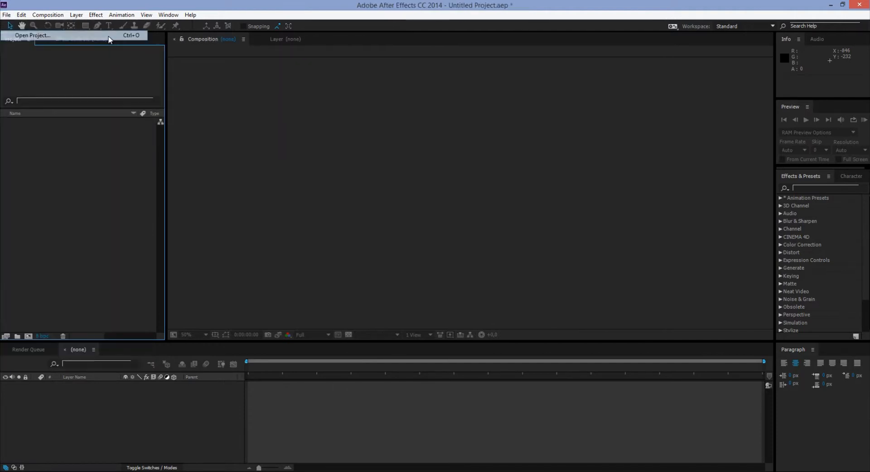
click(32, 35)
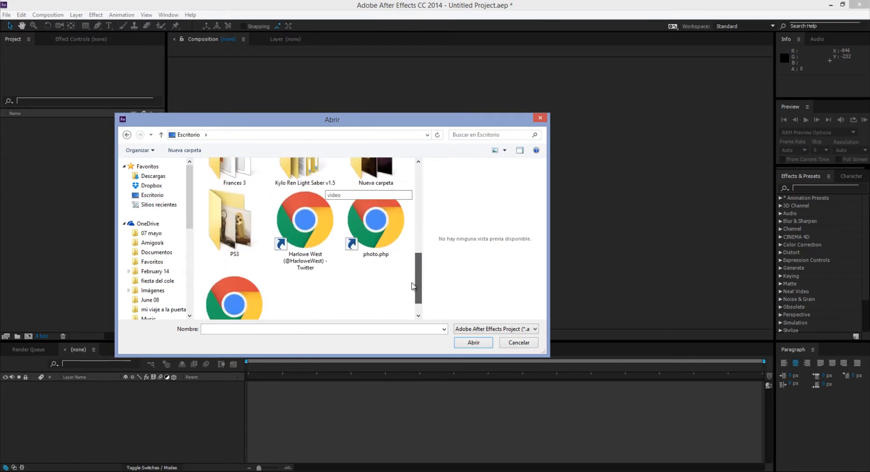
scroll(up, 3)
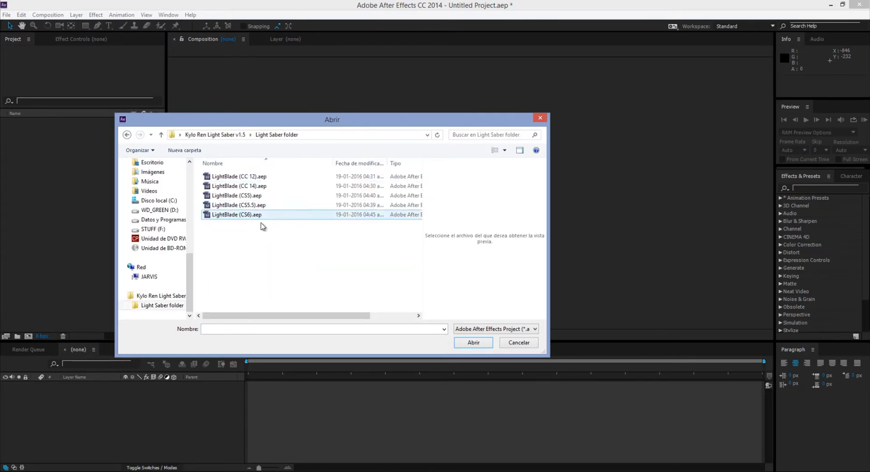
click(238, 186)
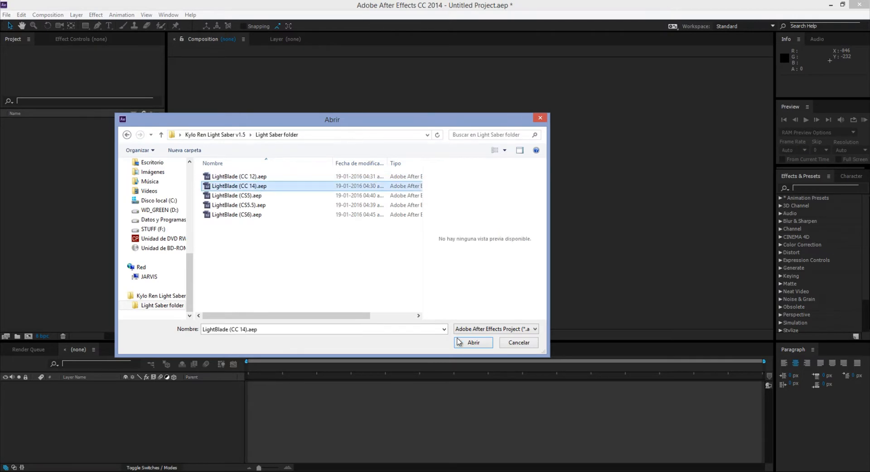
click(473, 342)
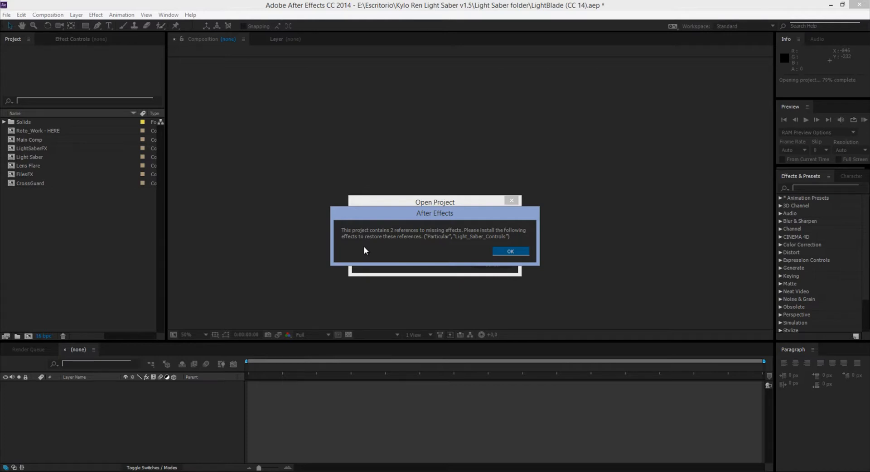
mouse_move(370, 244)
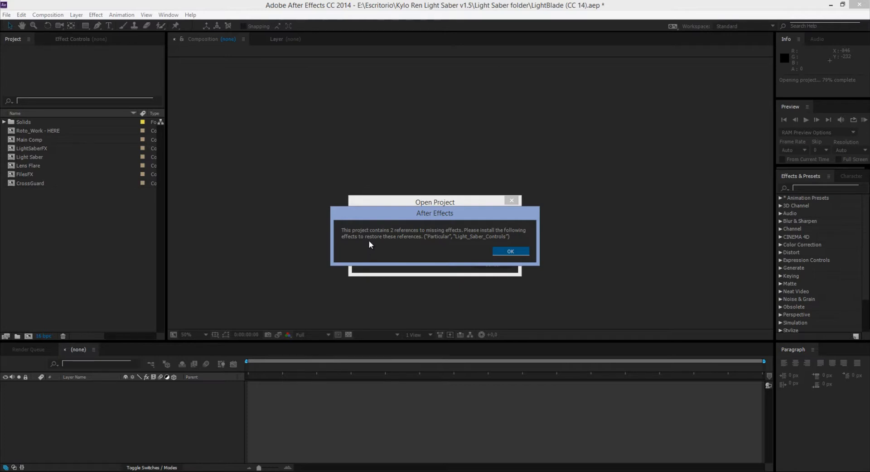
mouse_move(441, 244)
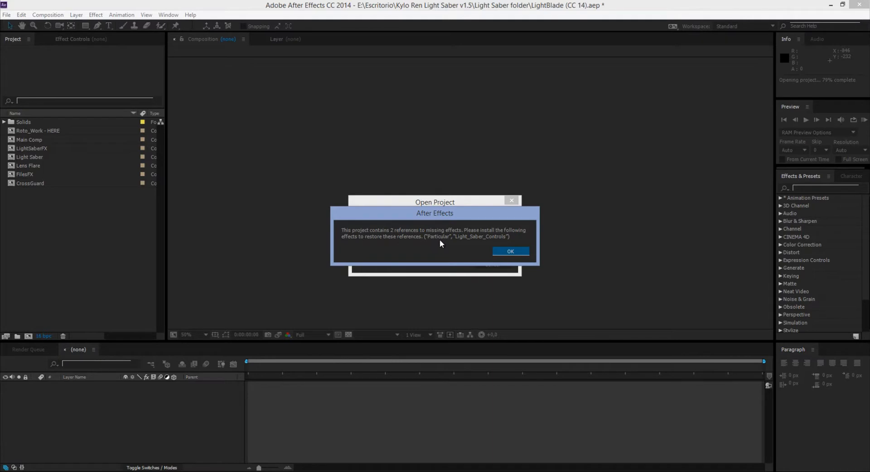
mouse_move(429, 240)
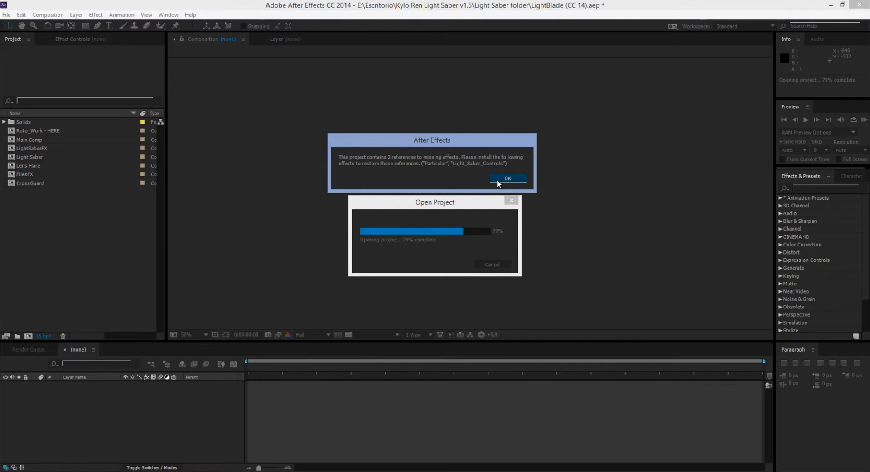
Step: Dismiss the missing-effects warning, set Main Comp preview resolution to Half and select the Light Saber layer
click(506, 178)
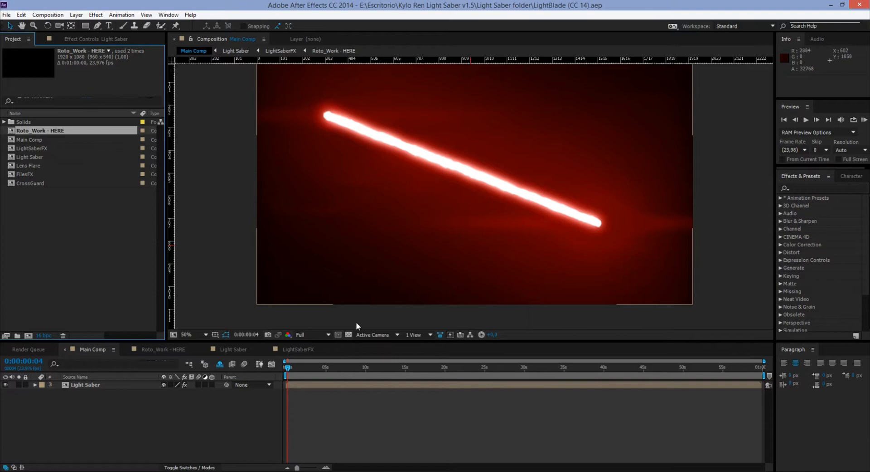
click(286, 367)
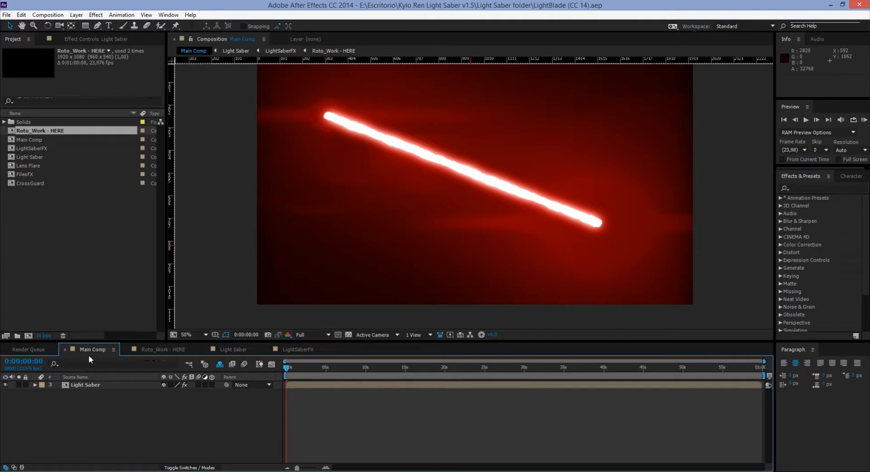
mouse_move(308, 347)
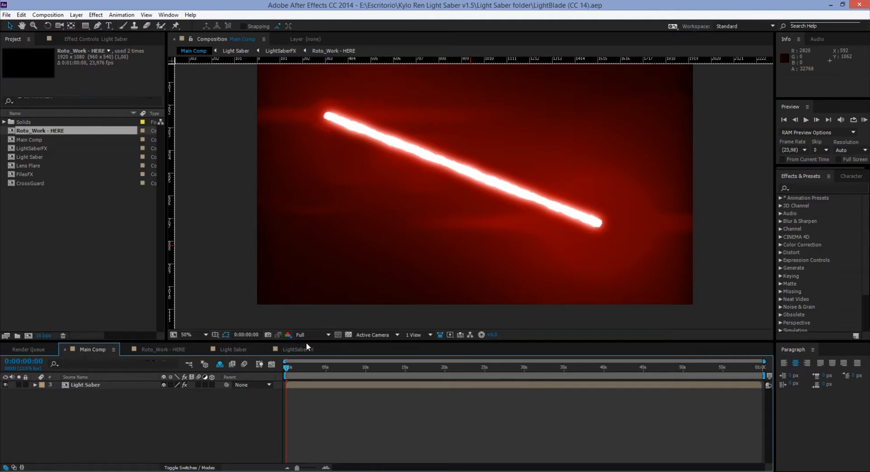
click(303, 334)
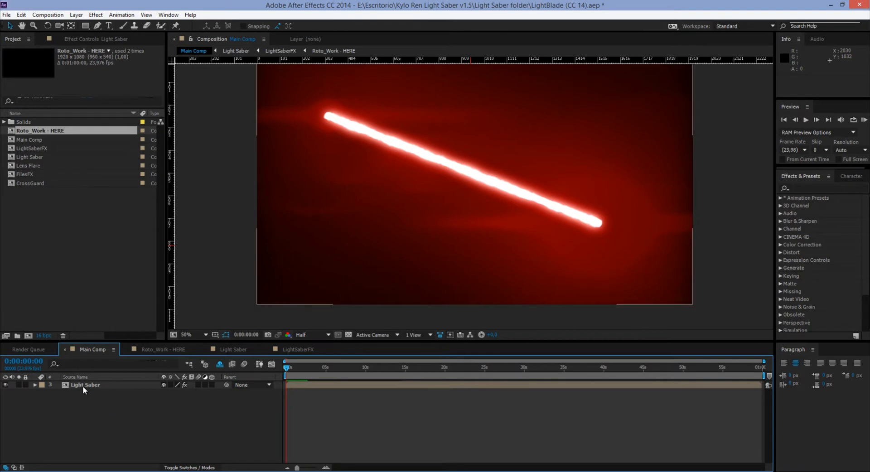
click(86, 385)
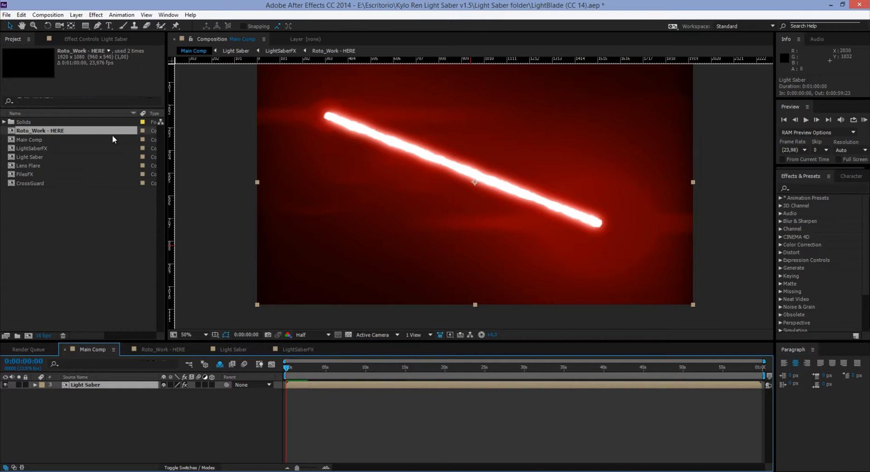
mouse_move(96, 40)
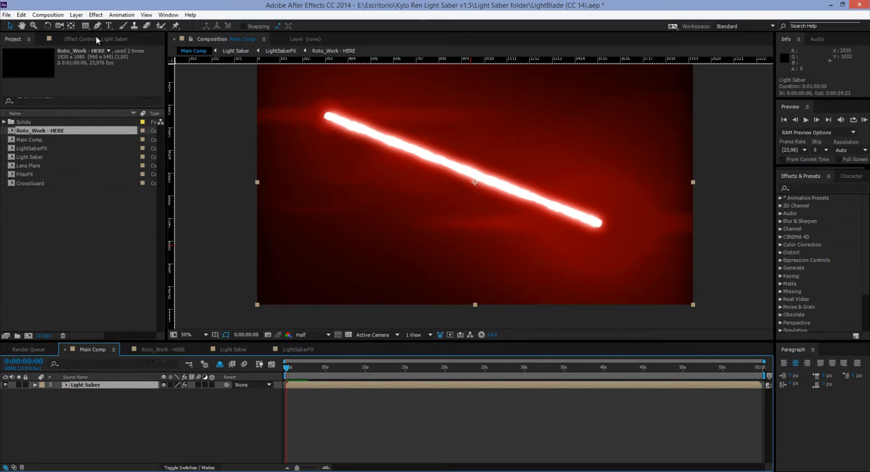
Step: Show the Light Saber layer's Effect Controls with its Saber_Controls properties
click(81, 39)
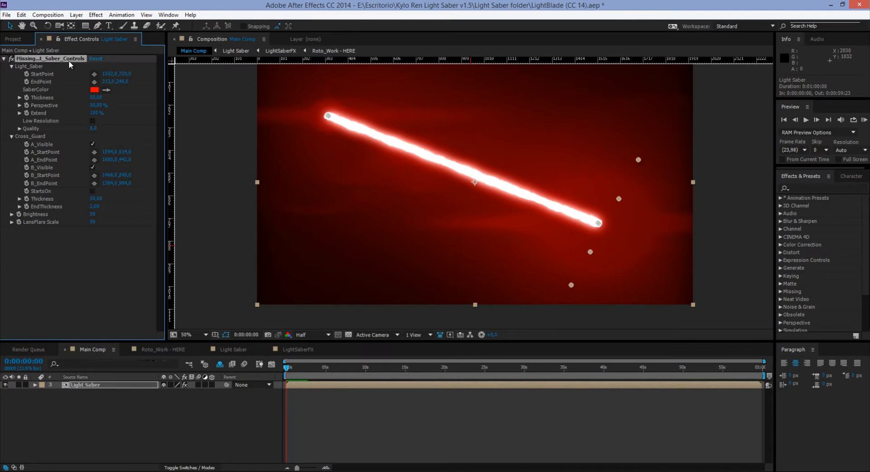
mouse_move(76, 241)
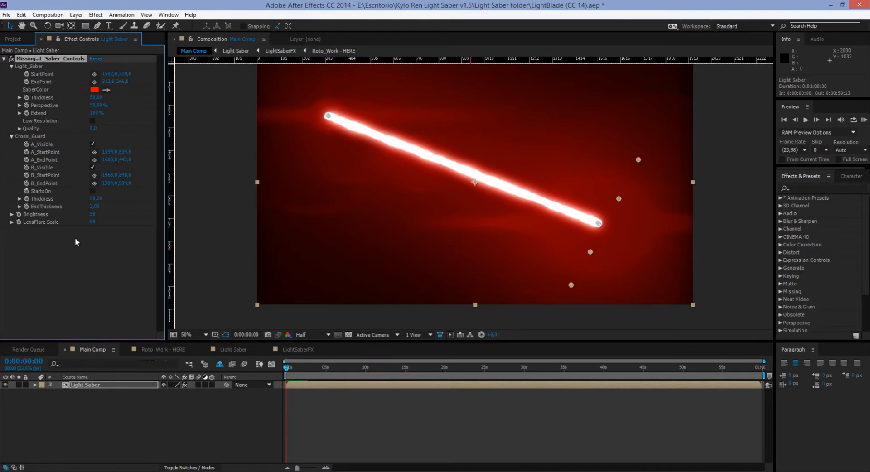
mouse_move(68, 214)
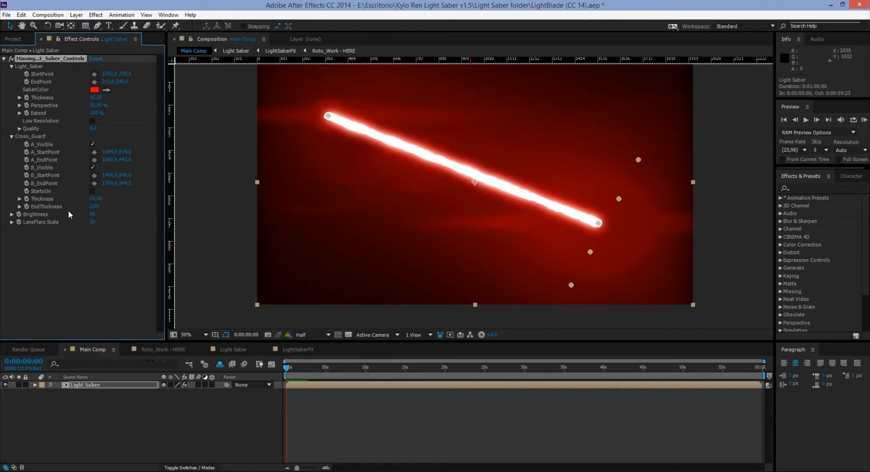
mouse_move(60, 231)
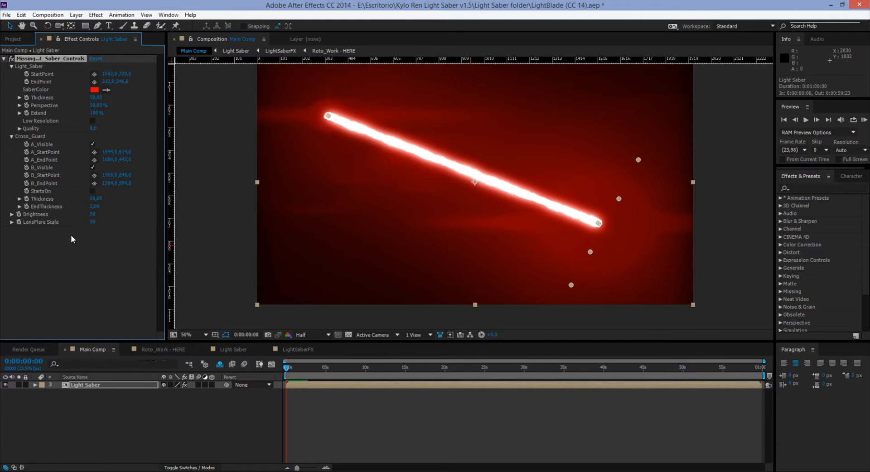
mouse_move(48, 65)
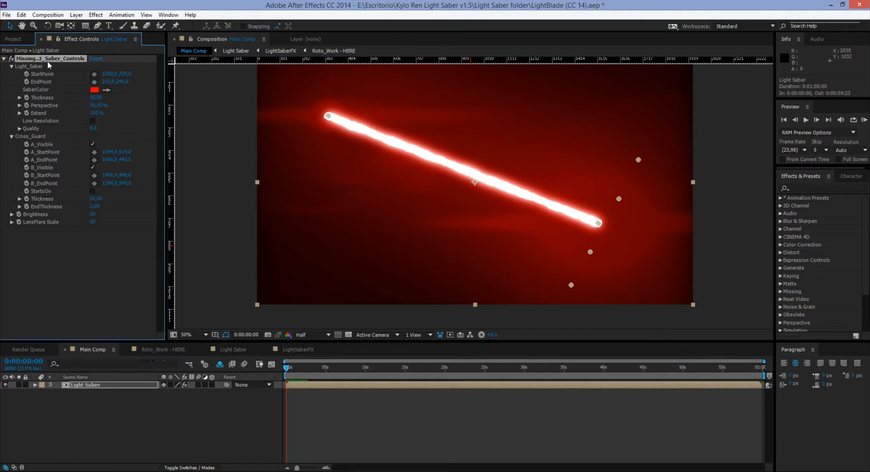
mouse_move(46, 103)
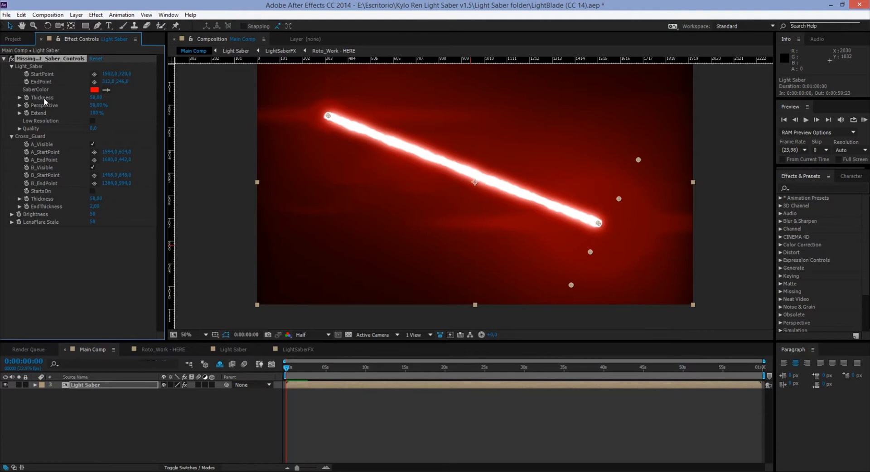
mouse_move(51, 112)
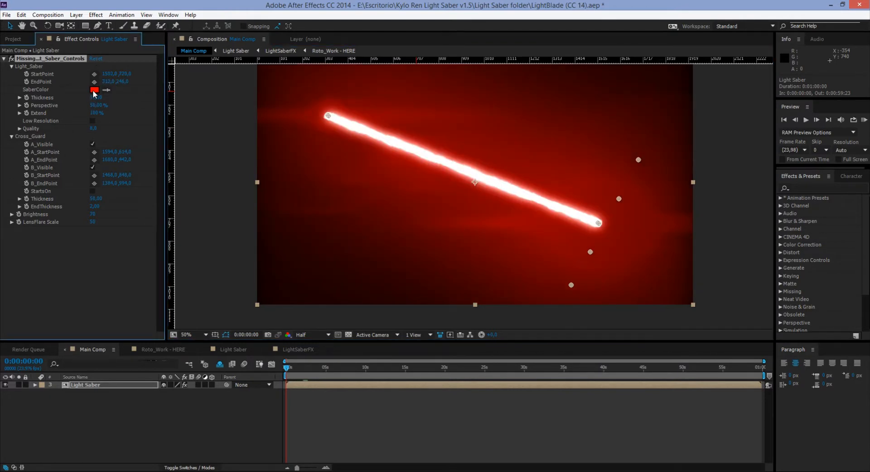
click(93, 89)
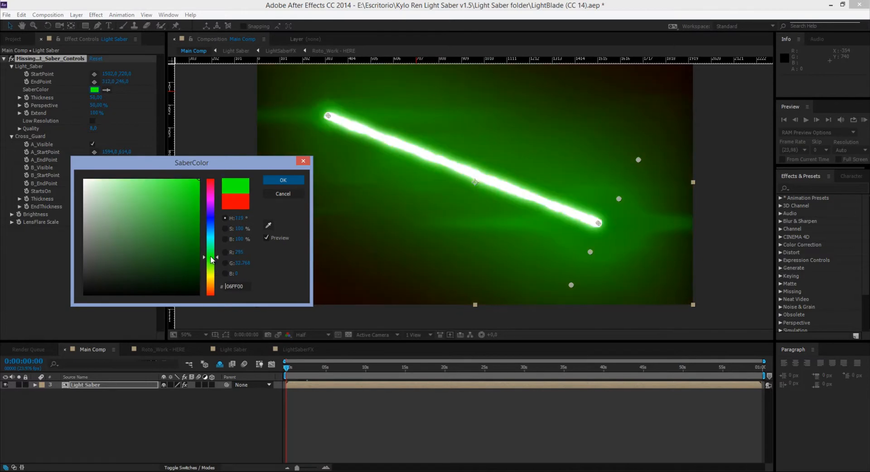
drag(209, 252, 210, 263)
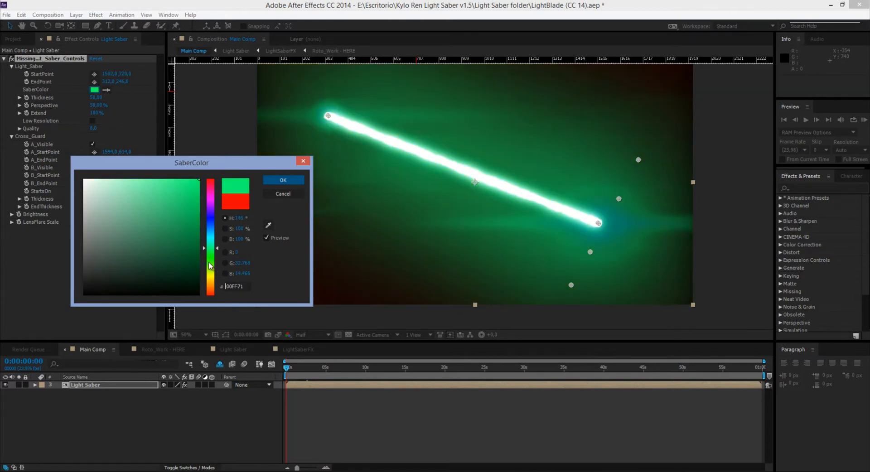
click(191, 236)
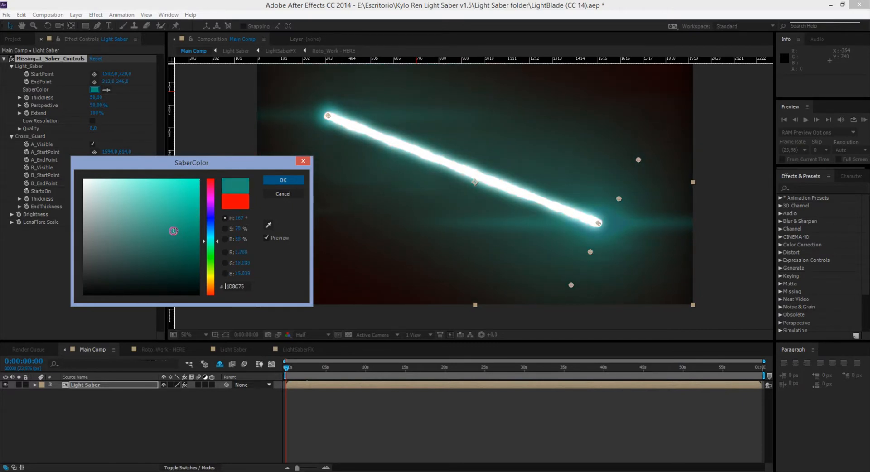
click(174, 244)
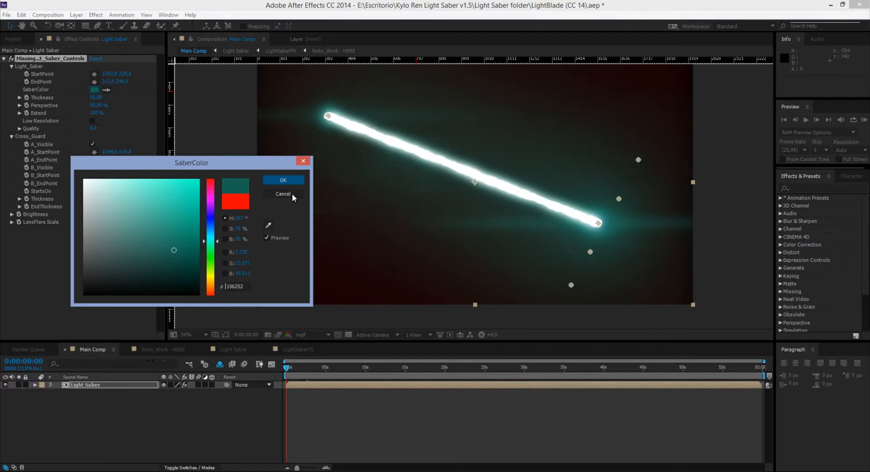
click(283, 179)
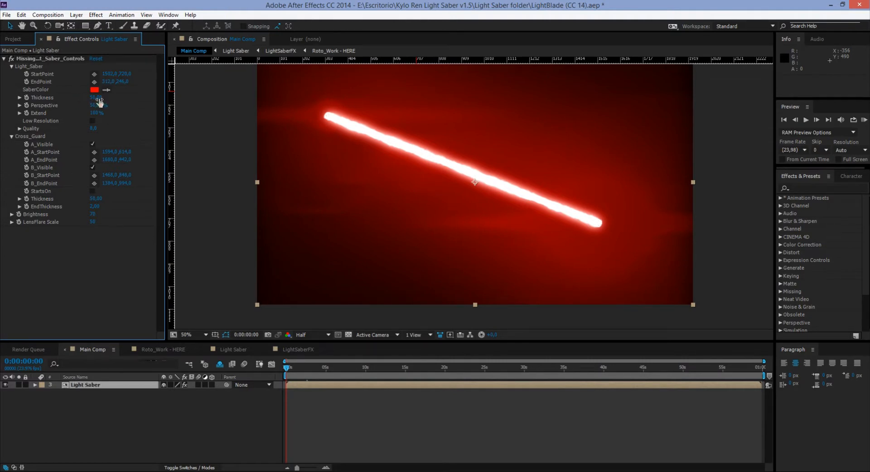
Step: Test the blade Thickness, restore it to 50, and lower Extend to 50% for a shorter blade
double_click(97, 98)
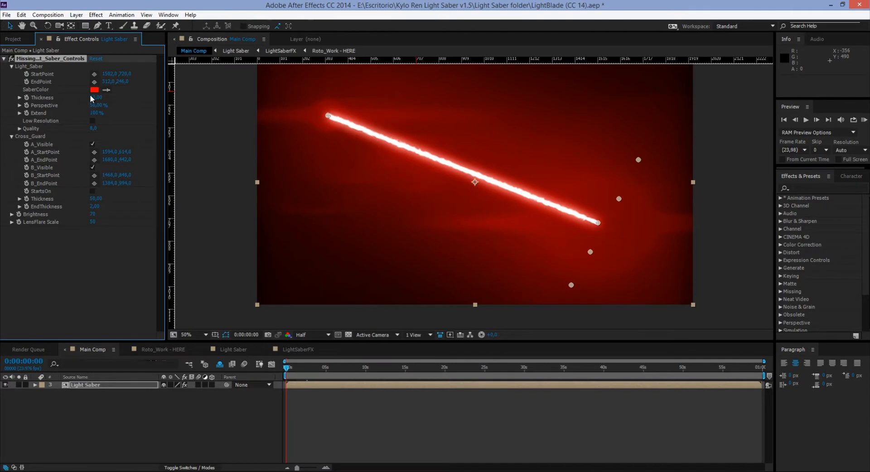
click(95, 97)
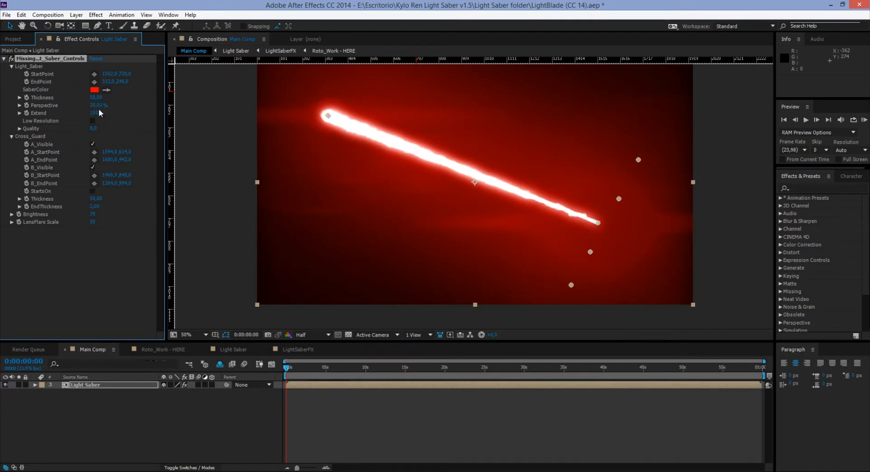
double_click(98, 105)
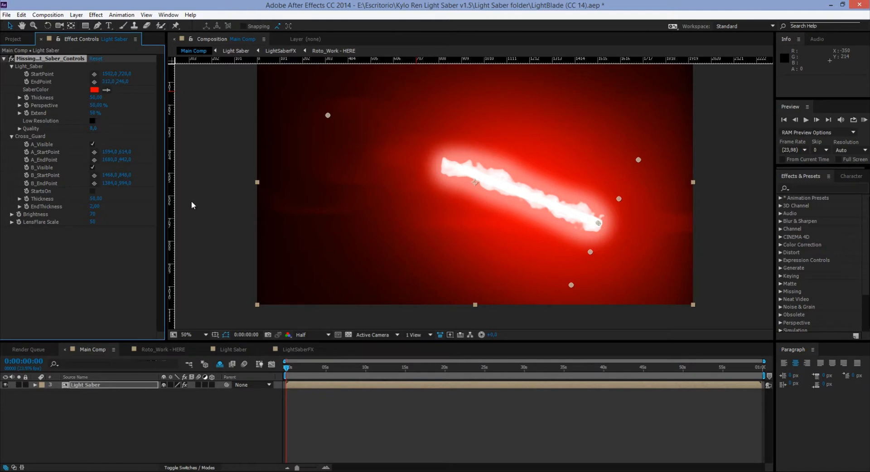
mouse_move(552, 215)
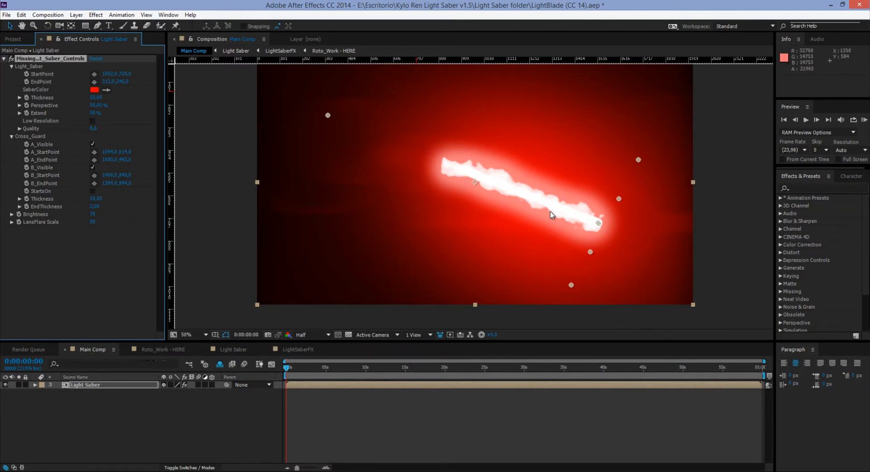
mouse_move(468, 154)
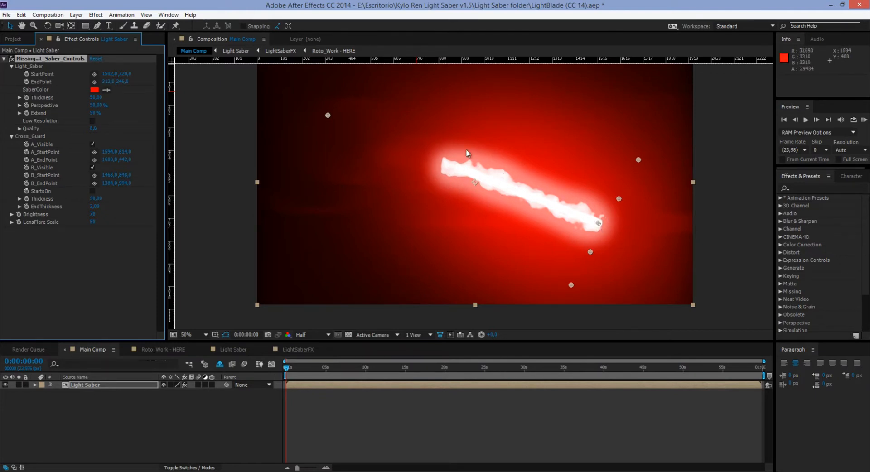
mouse_move(483, 162)
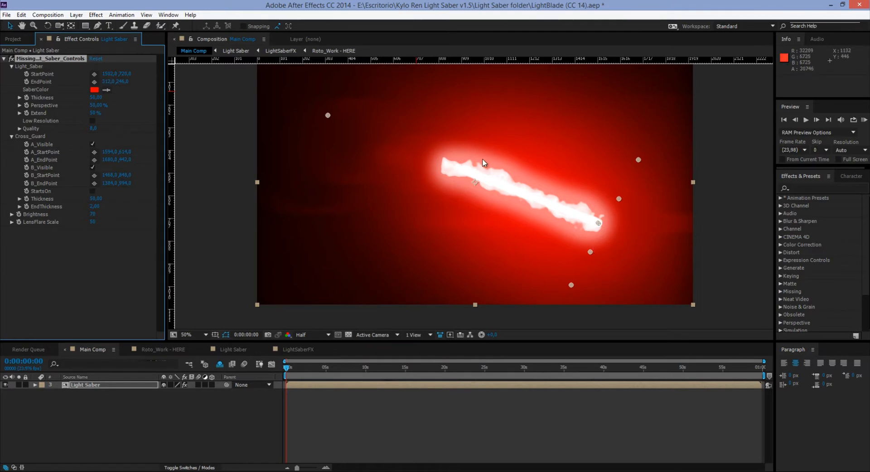
mouse_move(474, 206)
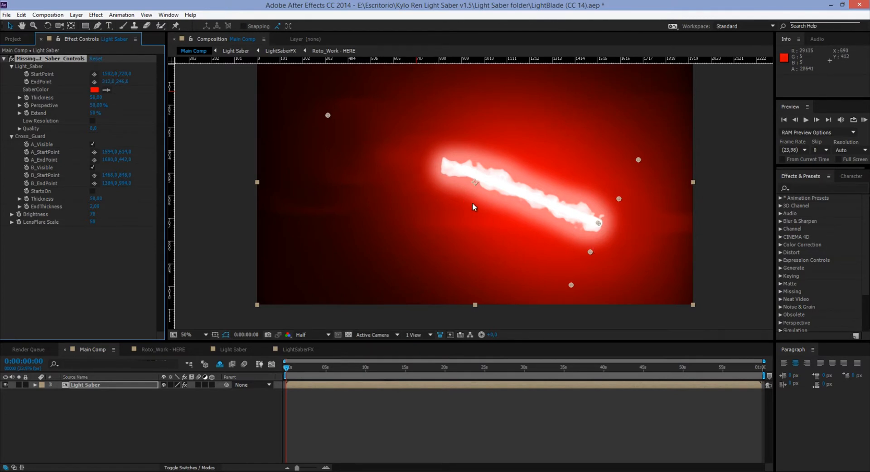
mouse_move(617, 240)
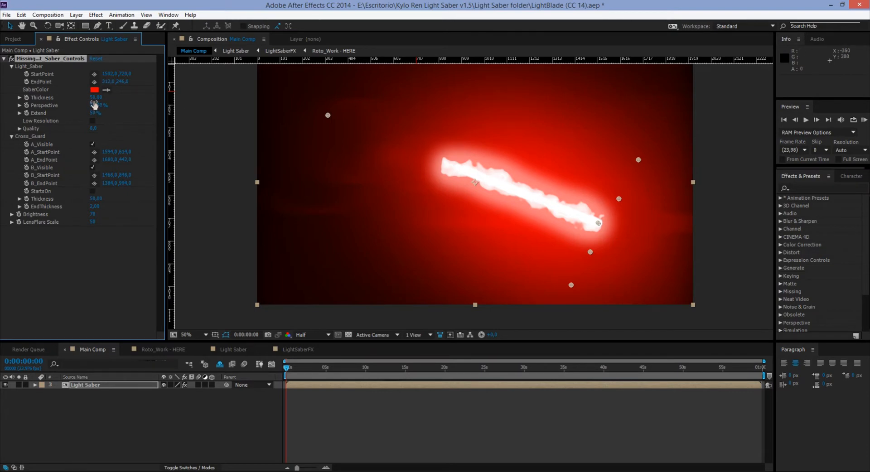
Step: Restore the blade's Extend value to 100% for full length
double_click(95, 113)
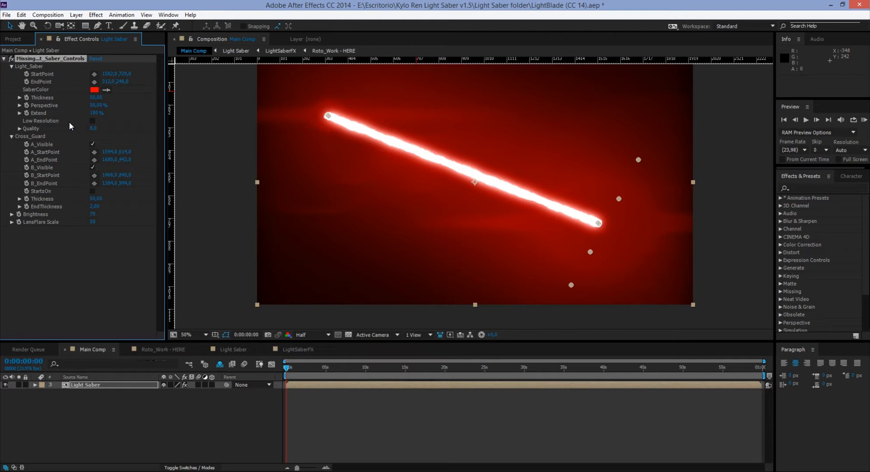
mouse_move(92, 127)
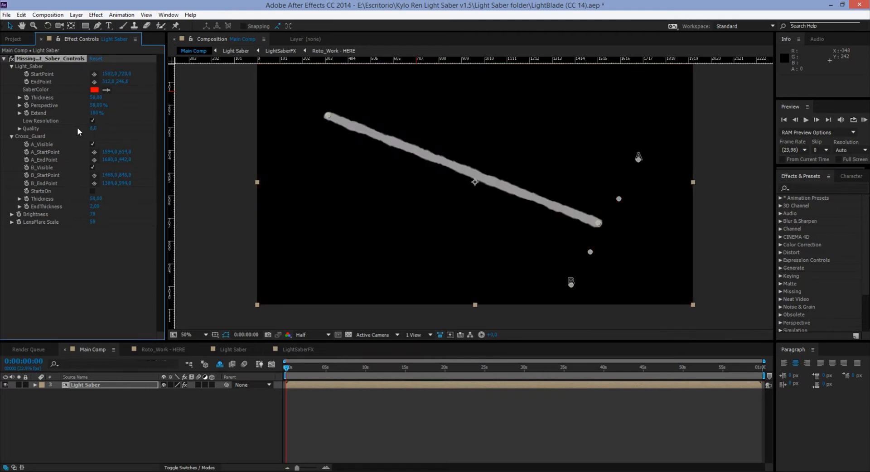
mouse_move(345, 120)
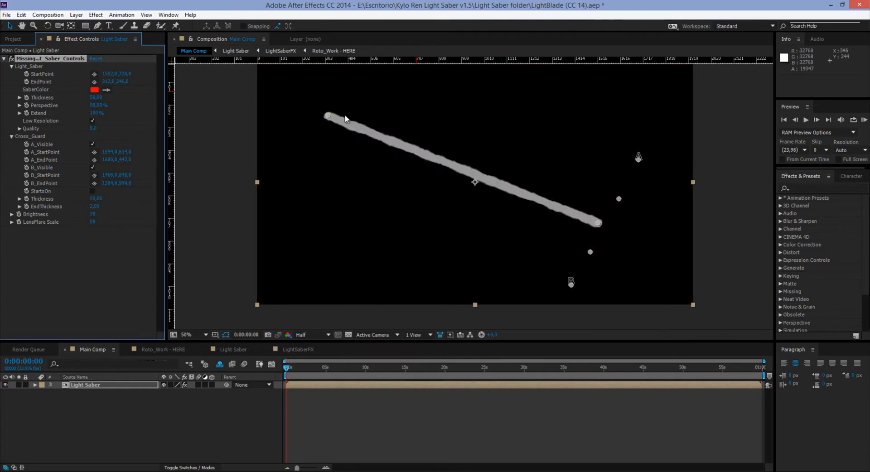
mouse_move(369, 279)
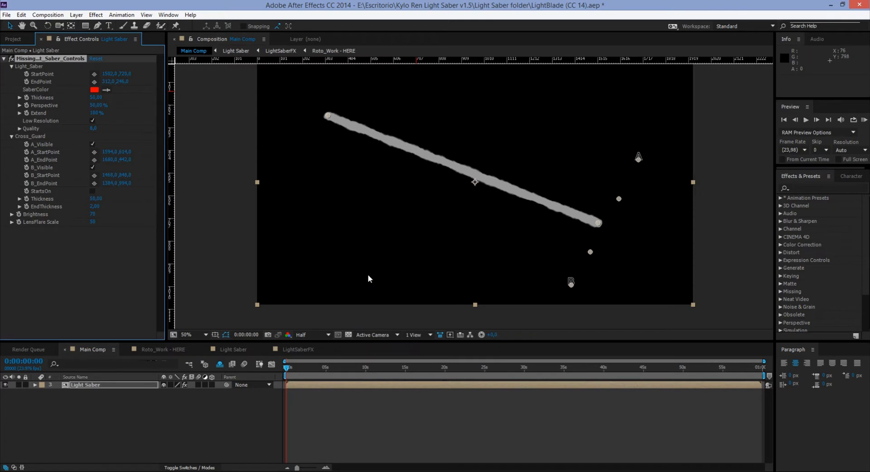
mouse_move(494, 282)
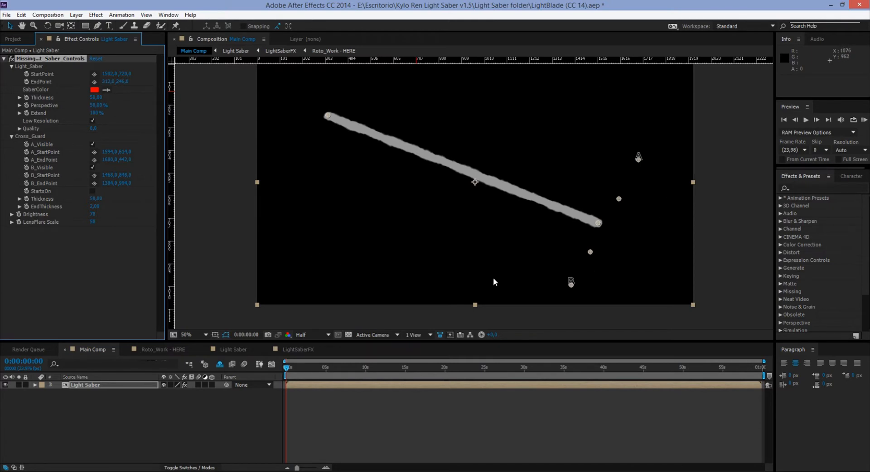
mouse_move(93, 125)
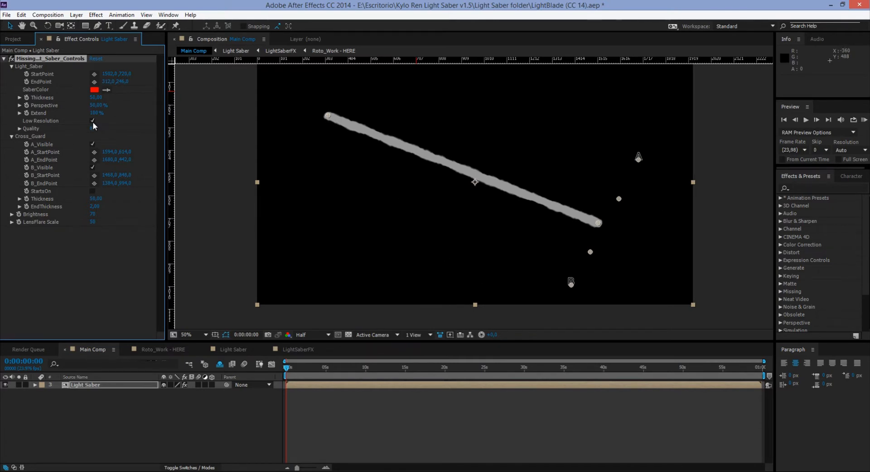
click(92, 120)
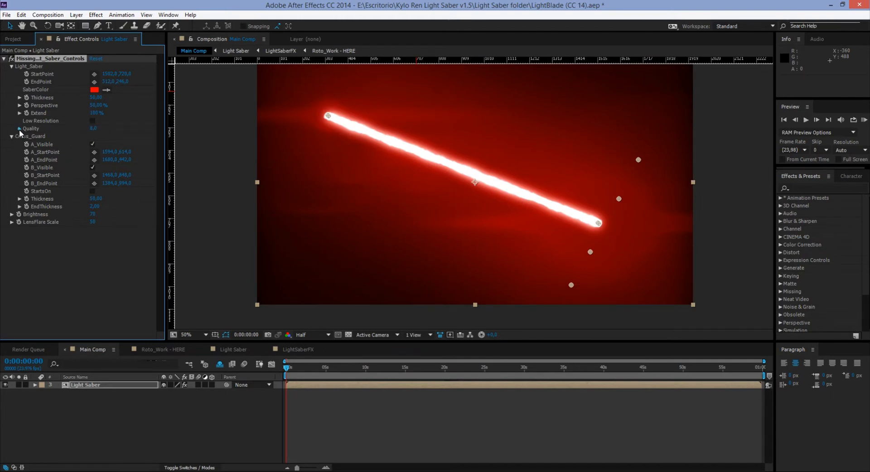
click(19, 128)
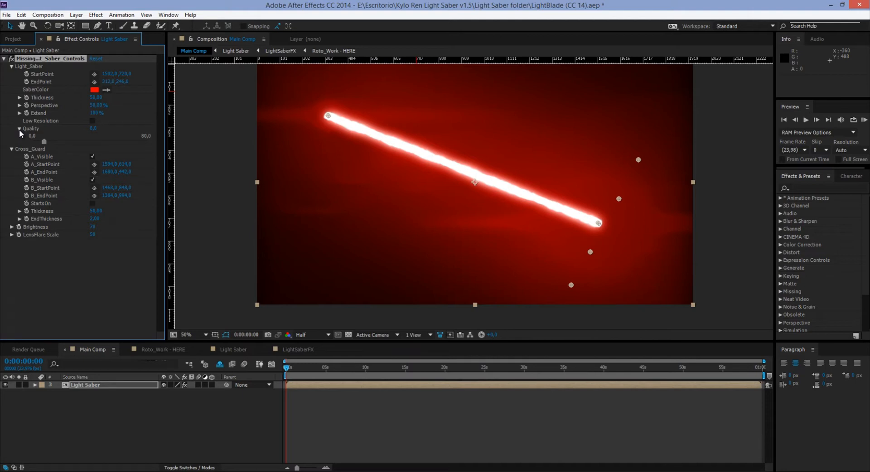
click(19, 128)
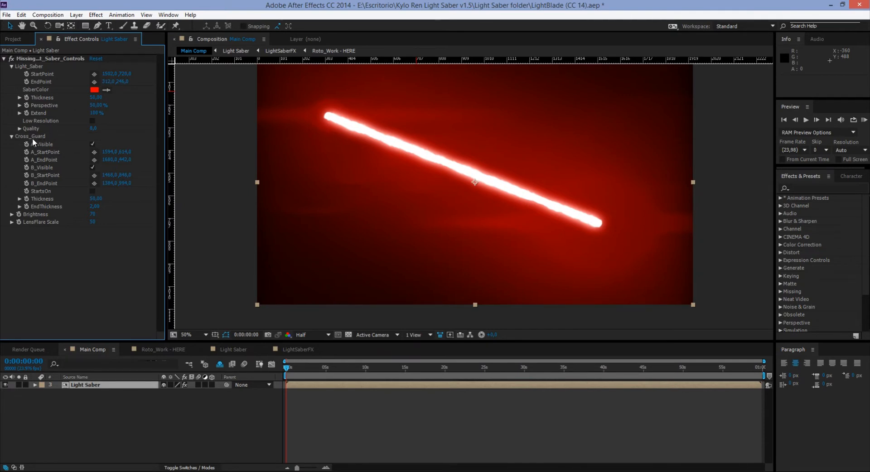
mouse_move(60, 149)
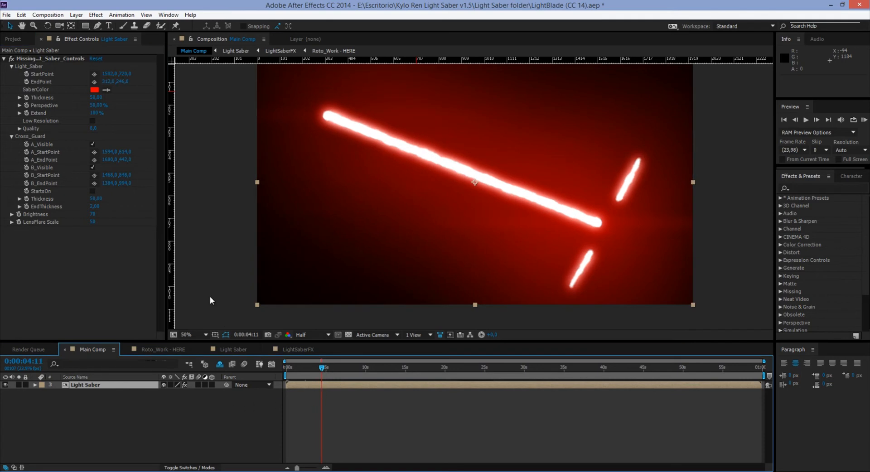
mouse_move(501, 275)
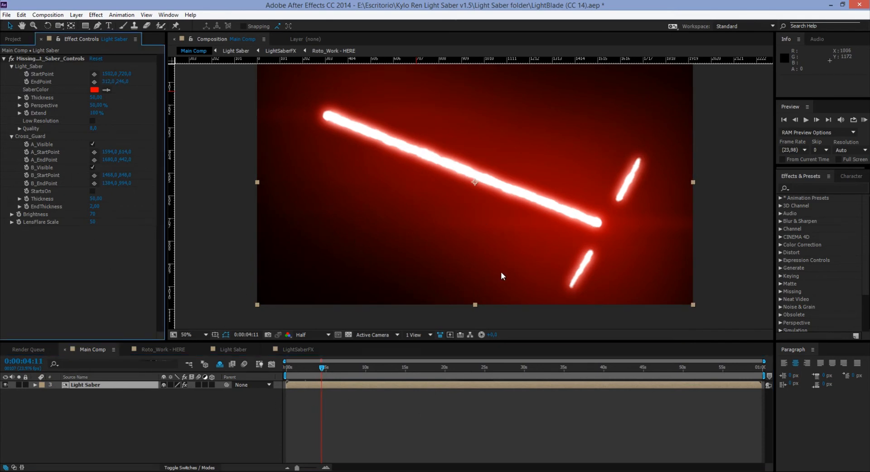
mouse_move(100, 293)
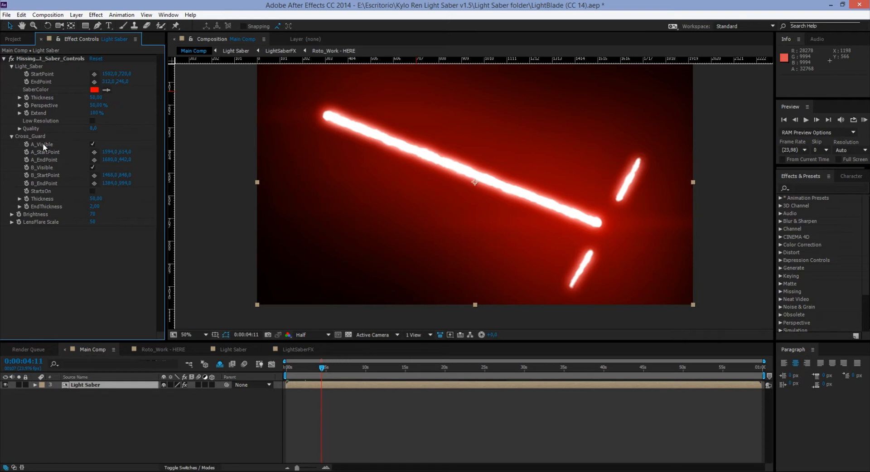
mouse_move(34, 162)
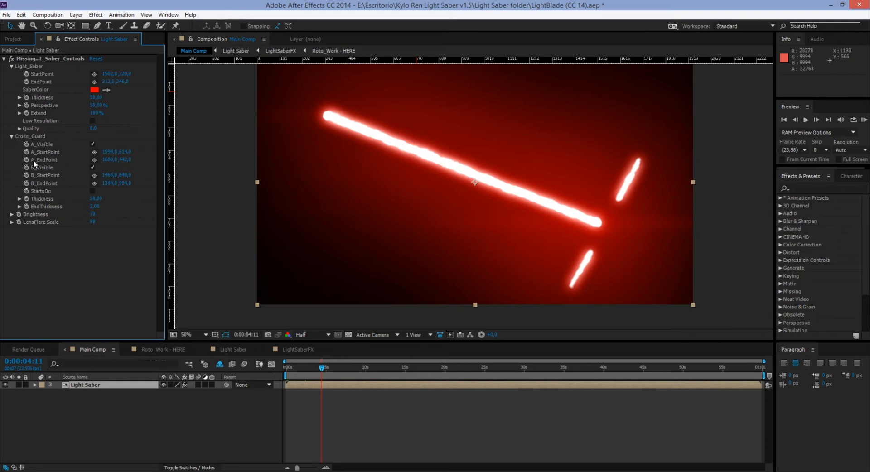
mouse_move(36, 191)
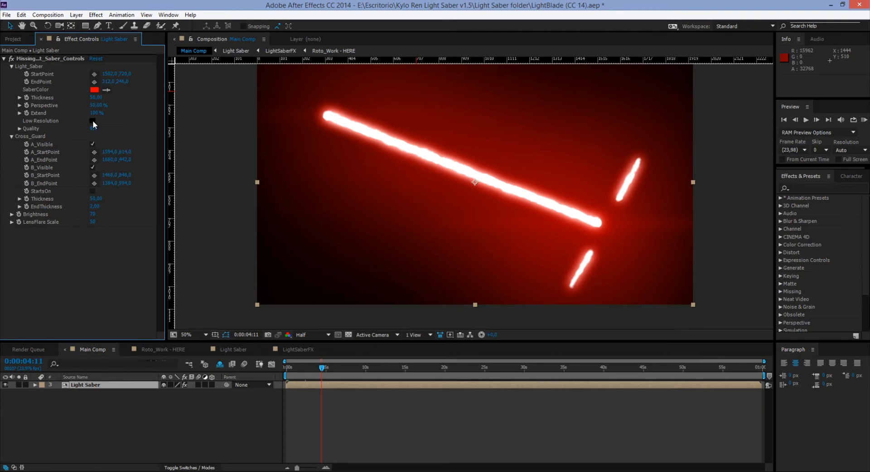
click(93, 120)
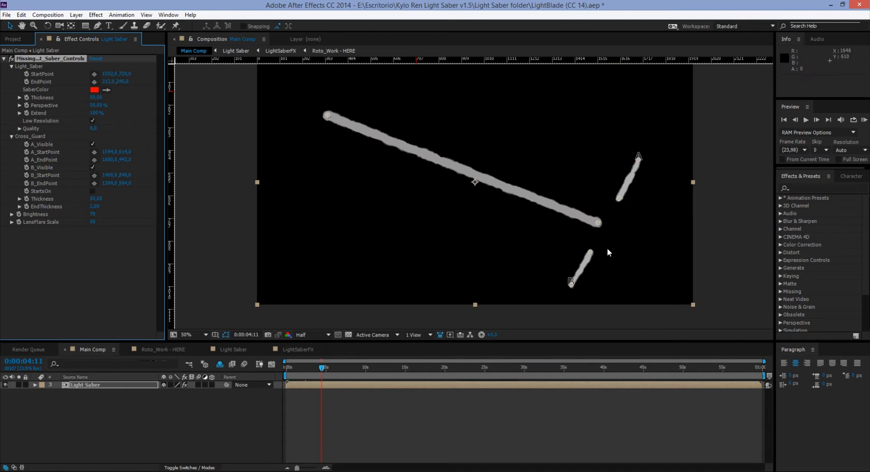
mouse_move(638, 157)
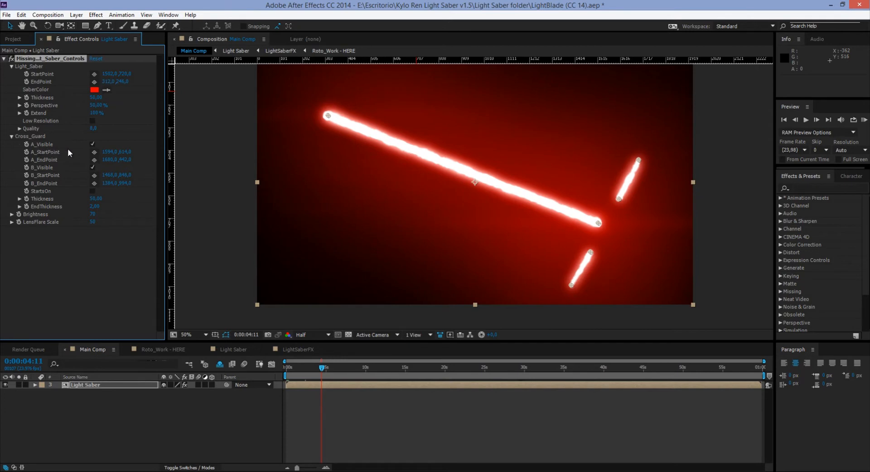
mouse_move(73, 146)
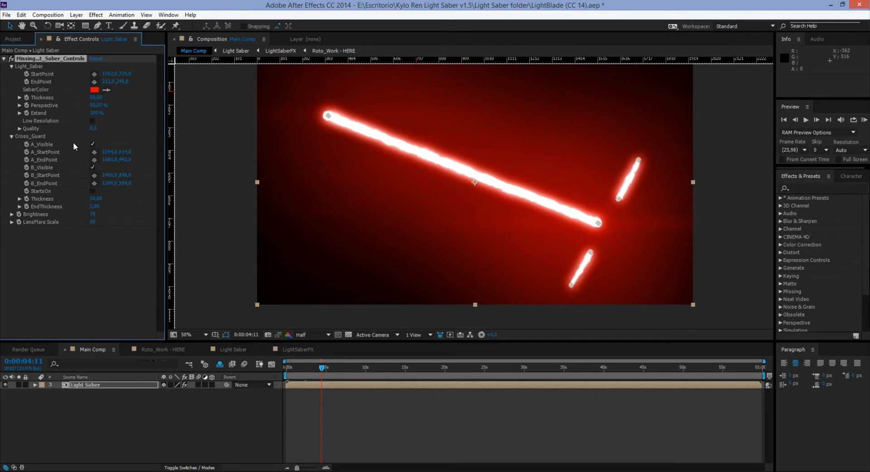
mouse_move(79, 153)
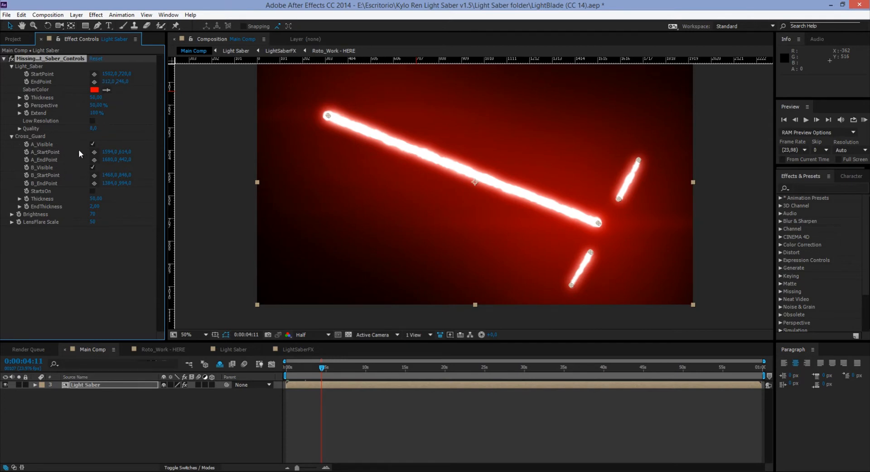
mouse_move(66, 145)
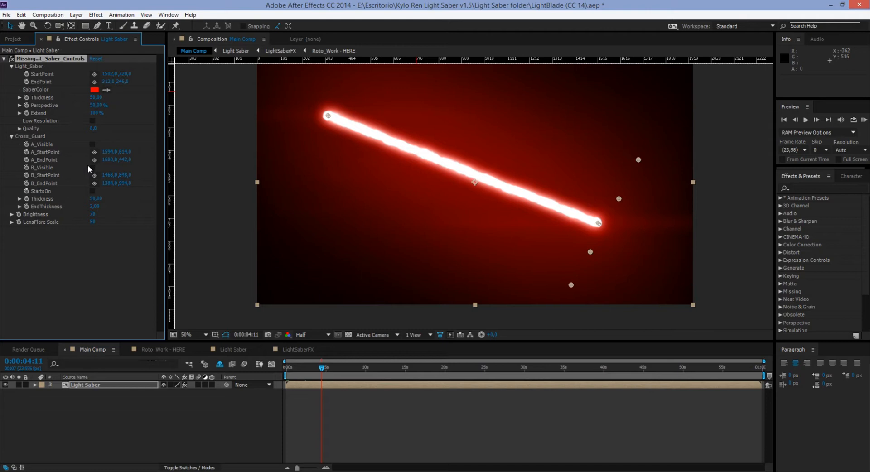
mouse_move(90, 168)
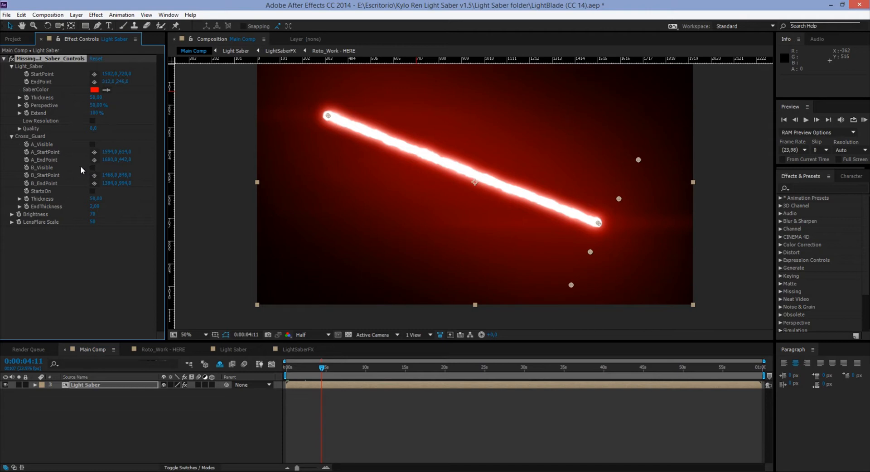
click(92, 167)
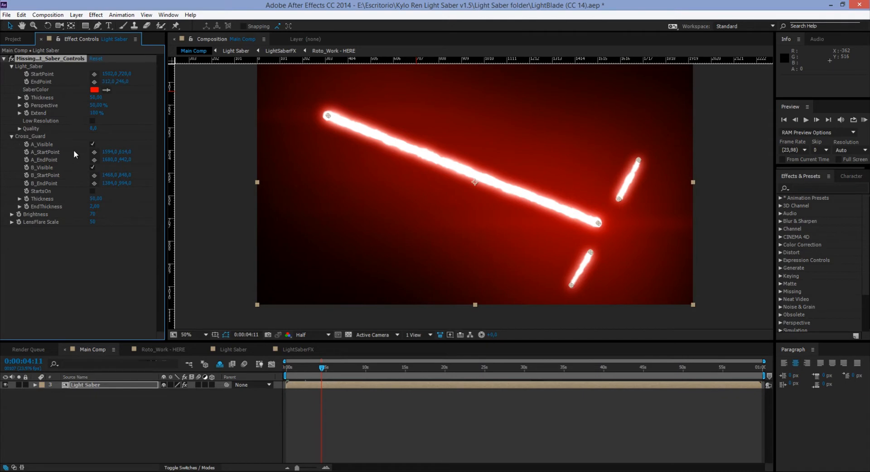
mouse_move(629, 161)
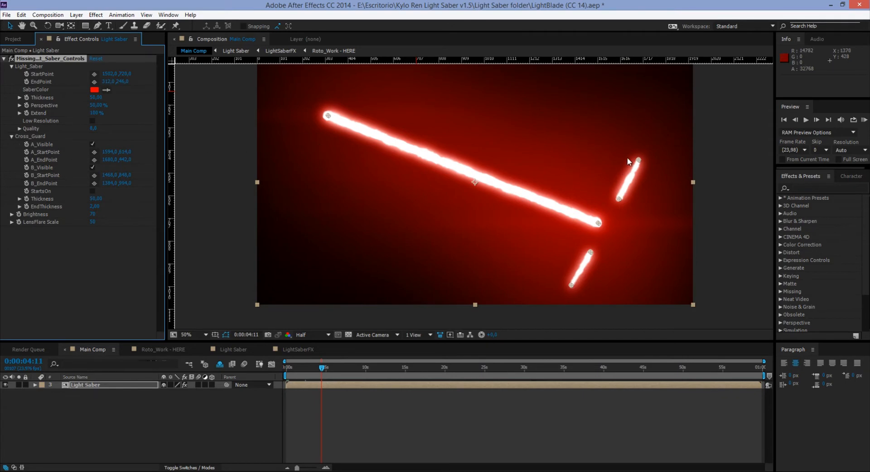
mouse_move(47, 168)
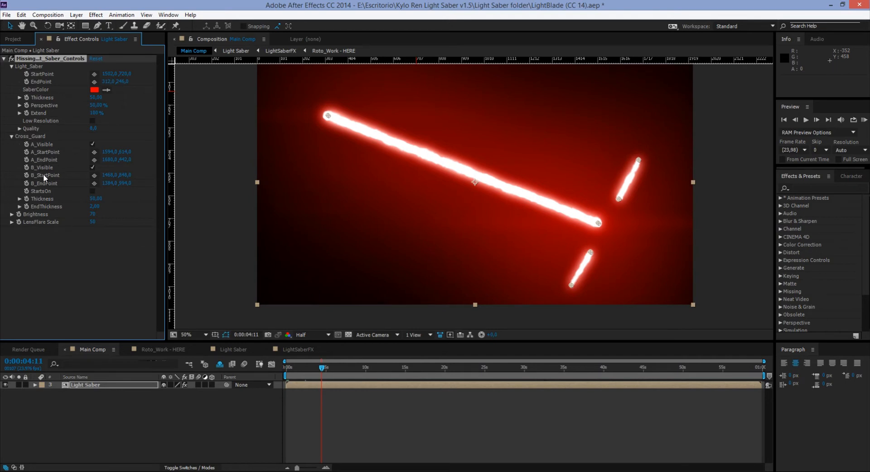
mouse_move(61, 190)
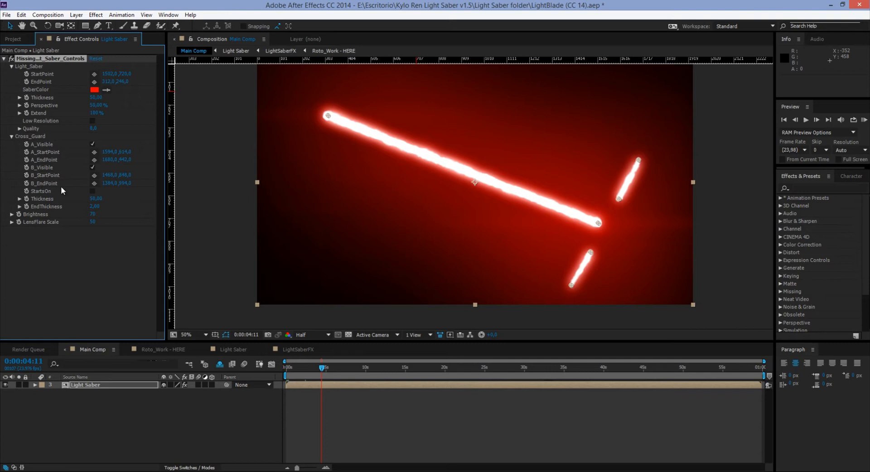
mouse_move(87, 234)
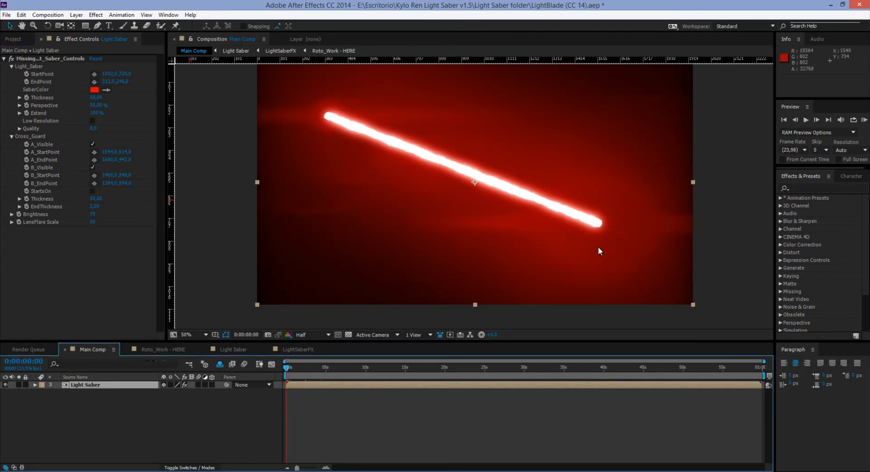
mouse_move(597, 180)
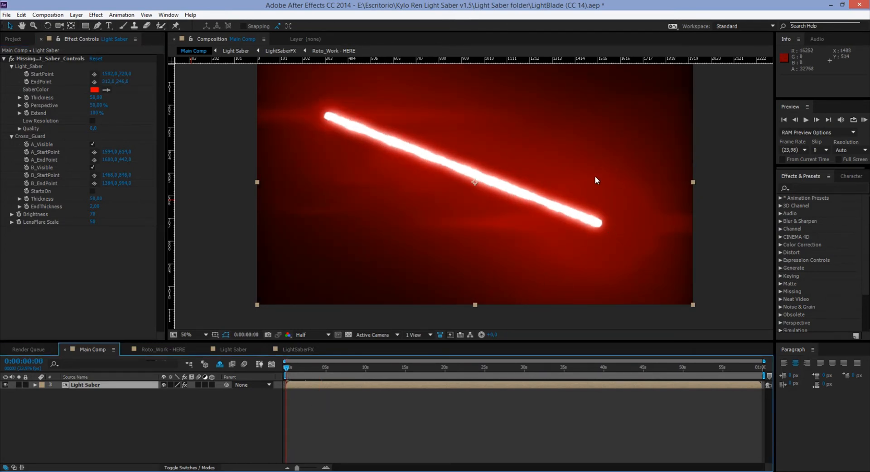
mouse_move(617, 227)
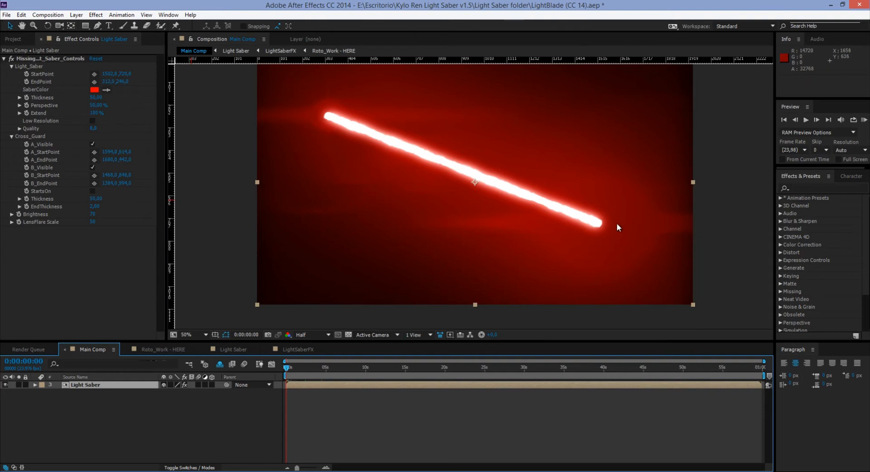
mouse_move(574, 283)
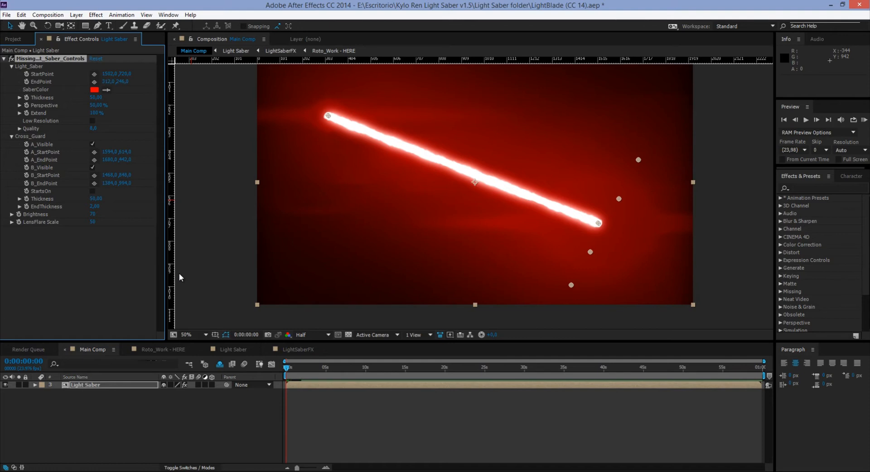
mouse_move(163, 232)
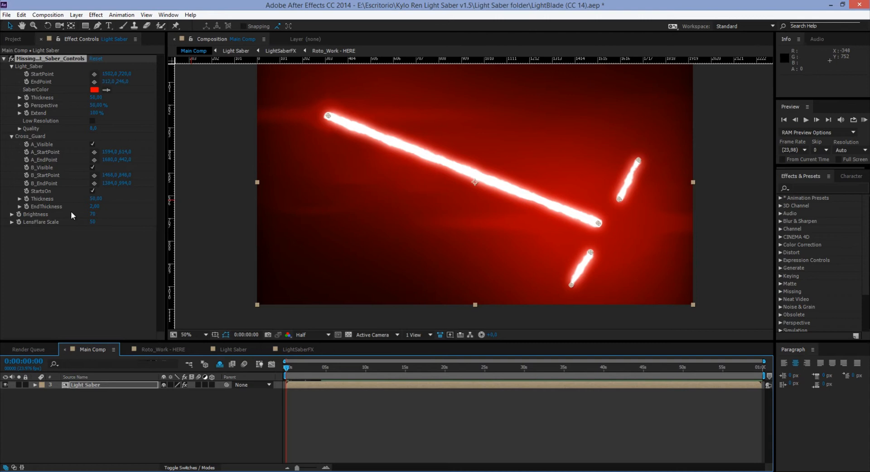
Step: Toggle Cross_Guard StartsOn off and back on so both beams show from the first frame
click(93, 191)
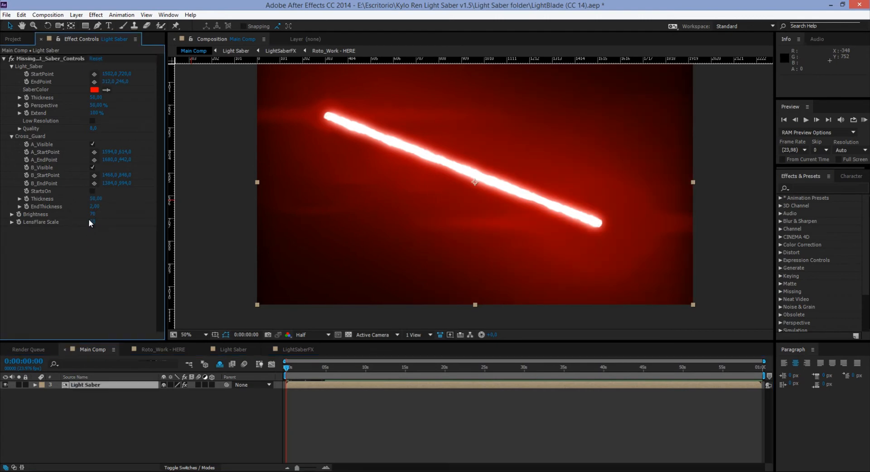
click(92, 191)
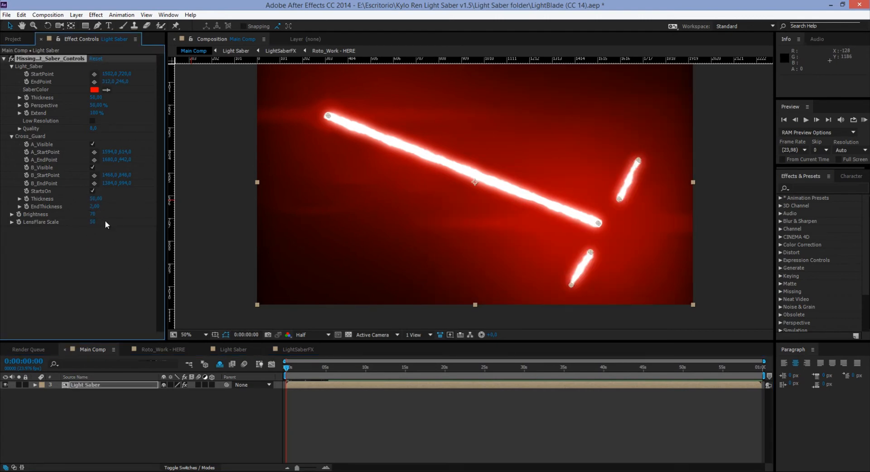
mouse_move(53, 206)
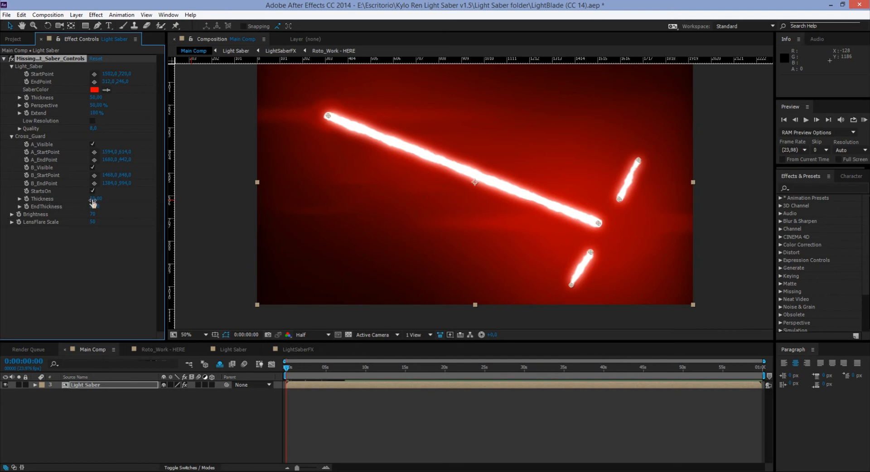
double_click(95, 199)
text(20)
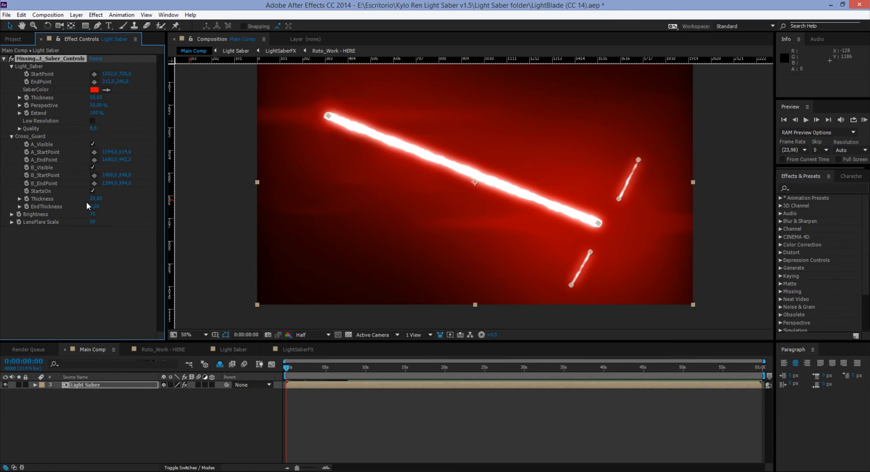
double_click(95, 199)
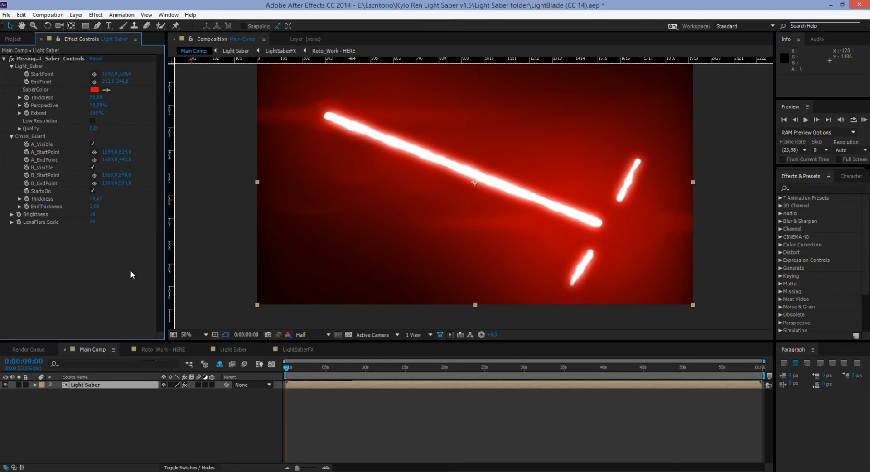
mouse_move(2, 116)
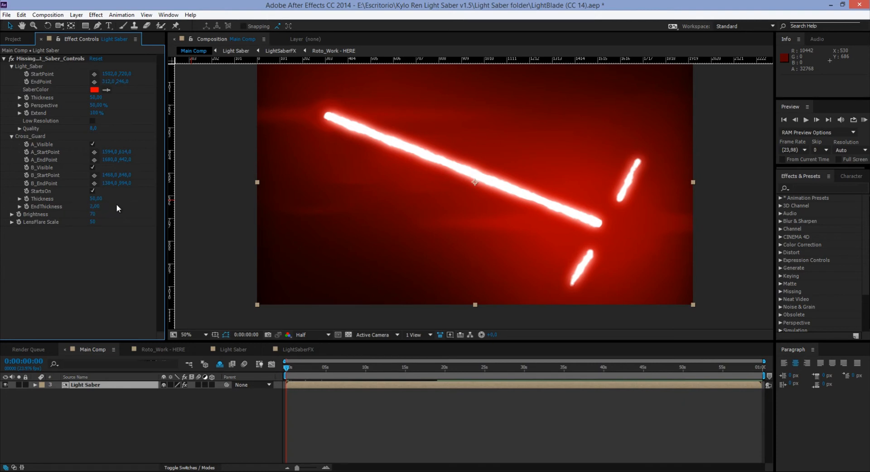
mouse_move(572, 280)
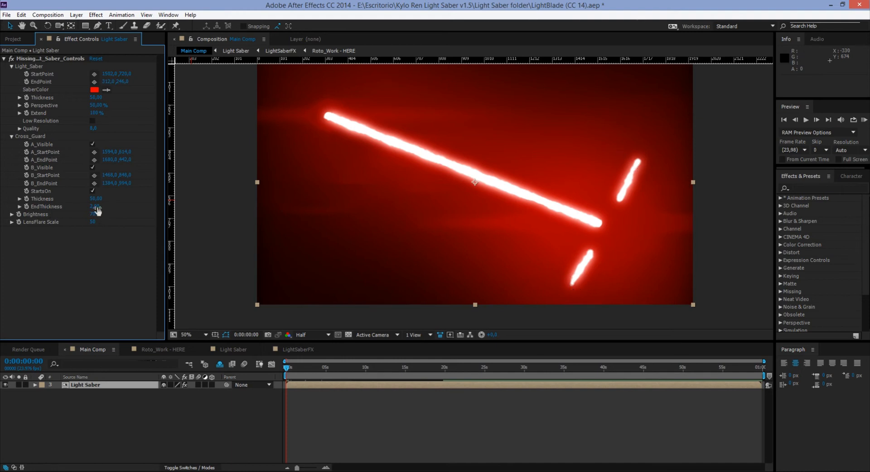
Step: Try cross guard end thickness values and set Cross_Guard Thickness to 50 for slimmer strokes
double_click(95, 207)
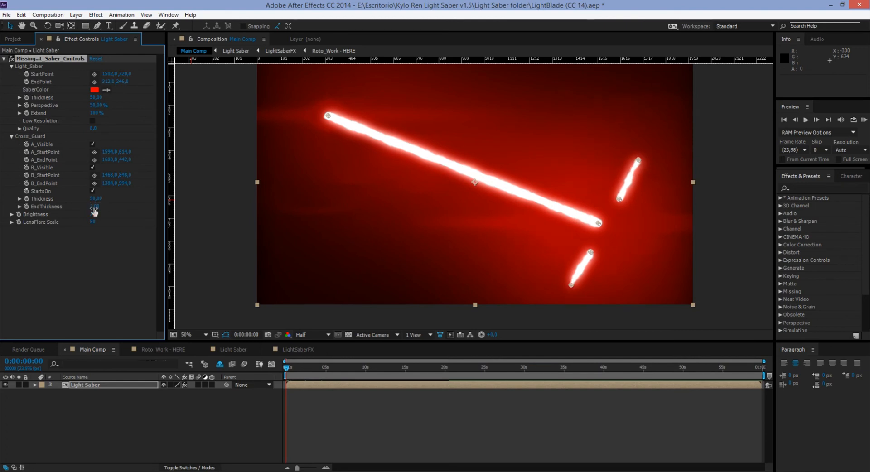
double_click(95, 207)
text(1)
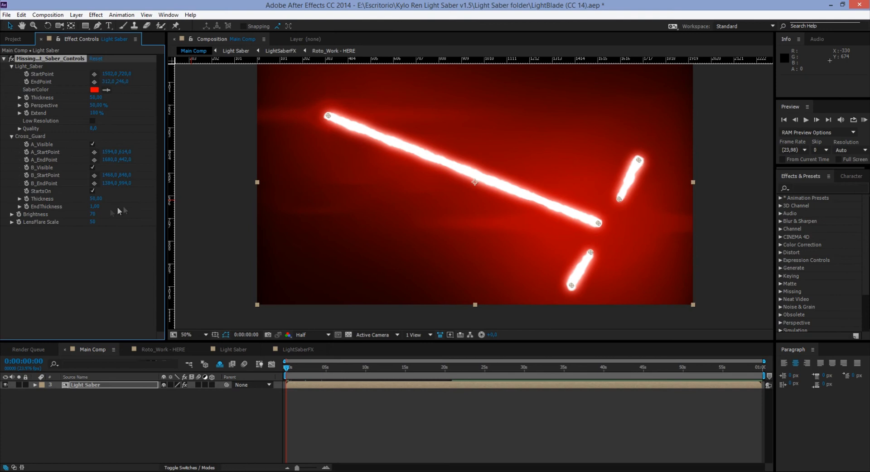
double_click(95, 206)
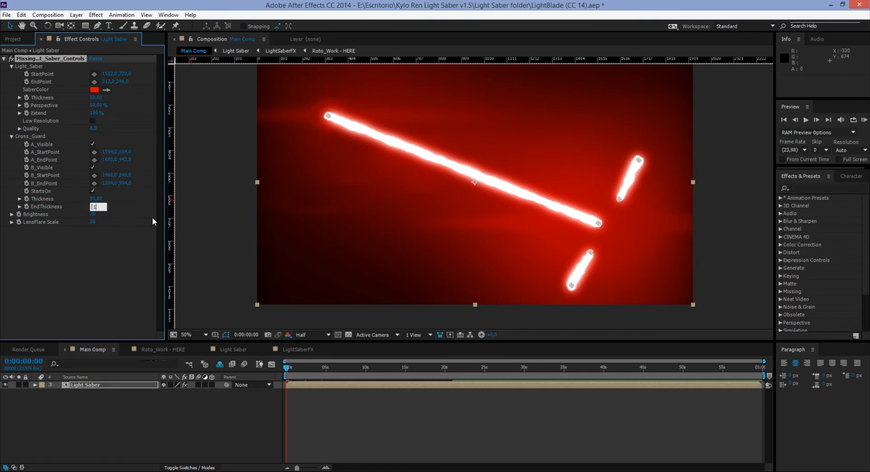
text(1,50)
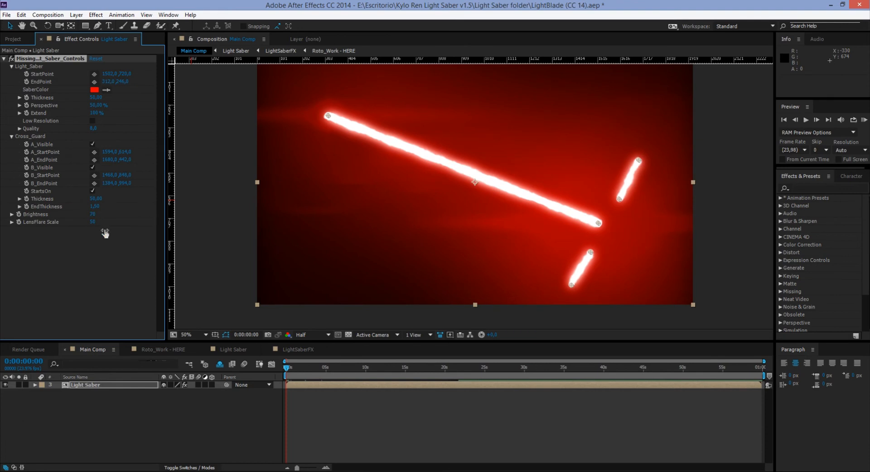
double_click(96, 199)
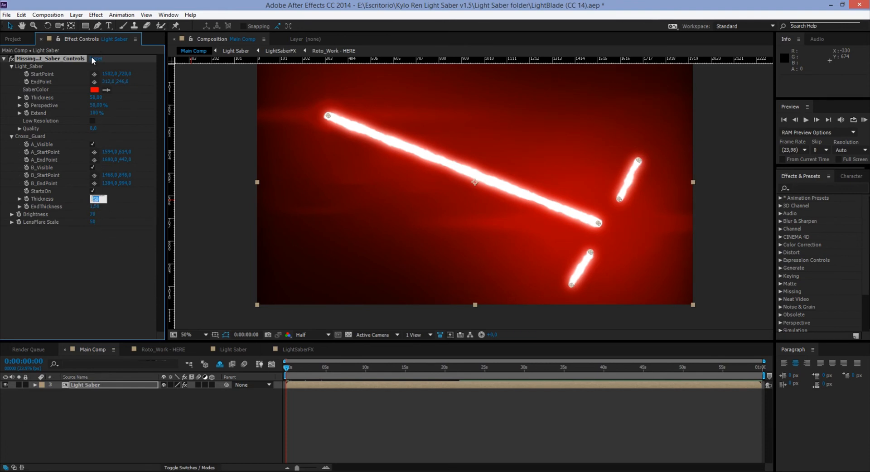
click(92, 191)
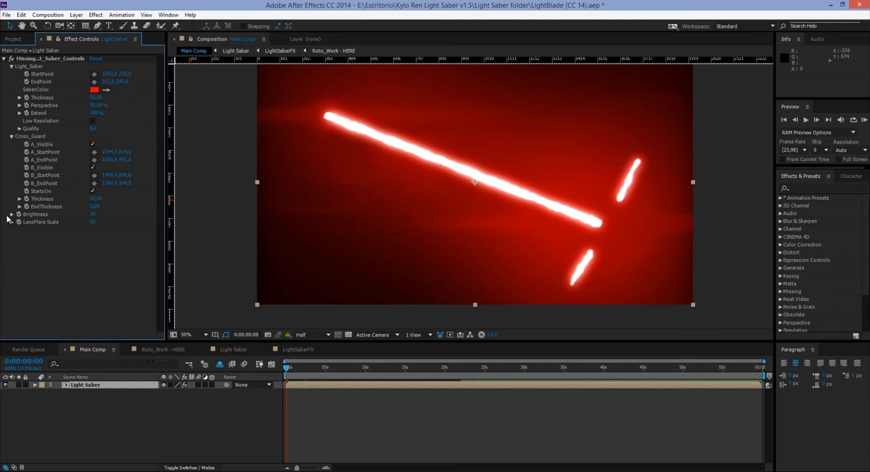
mouse_move(83, 218)
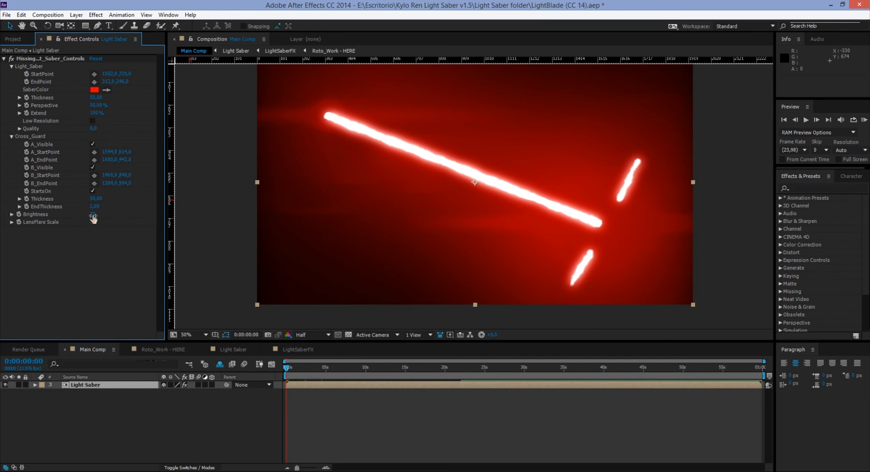
Step: Try several saber Brightness values and settle back at 70
double_click(94, 215)
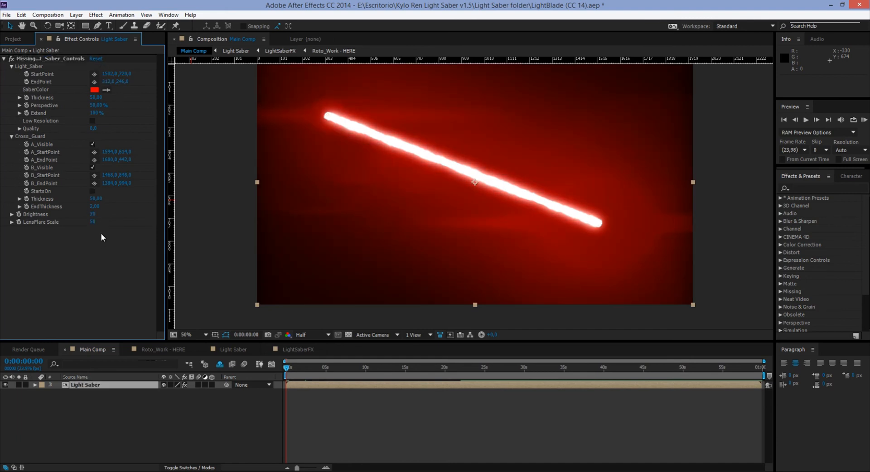
double_click(95, 214)
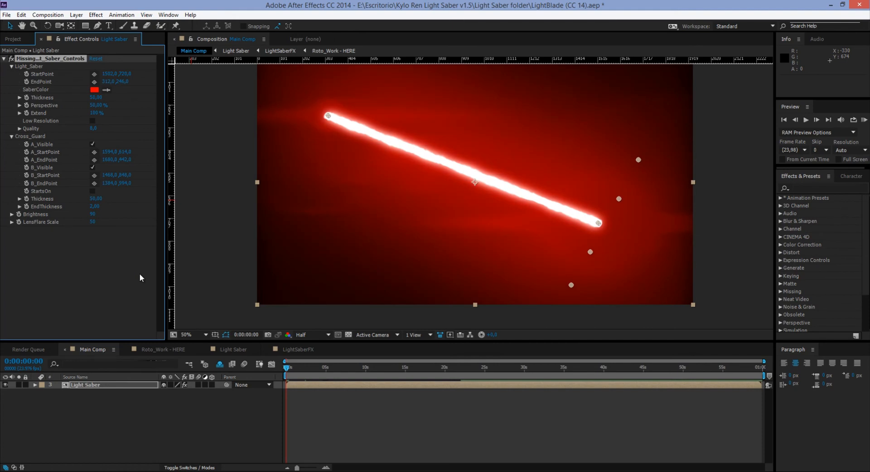
double_click(94, 215)
text(120)
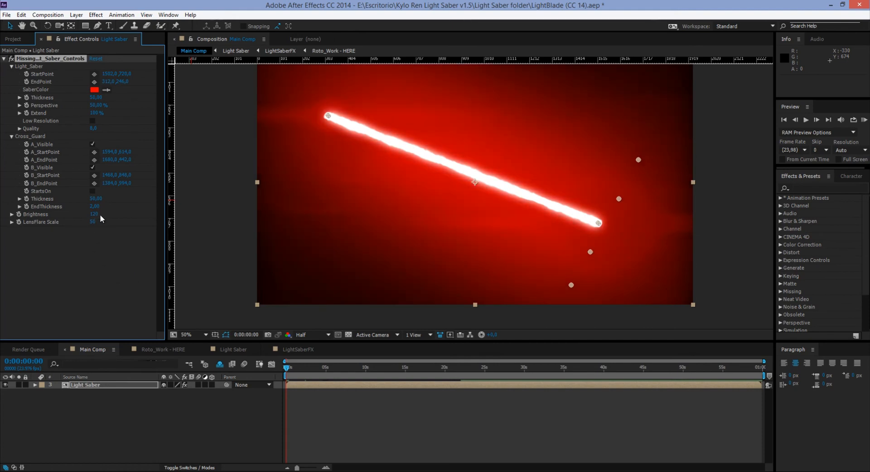
double_click(93, 214)
text(70)
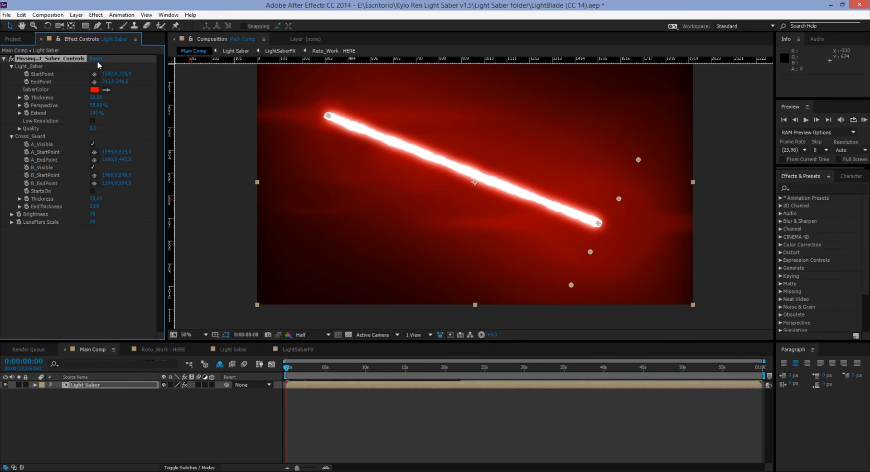
mouse_move(47, 228)
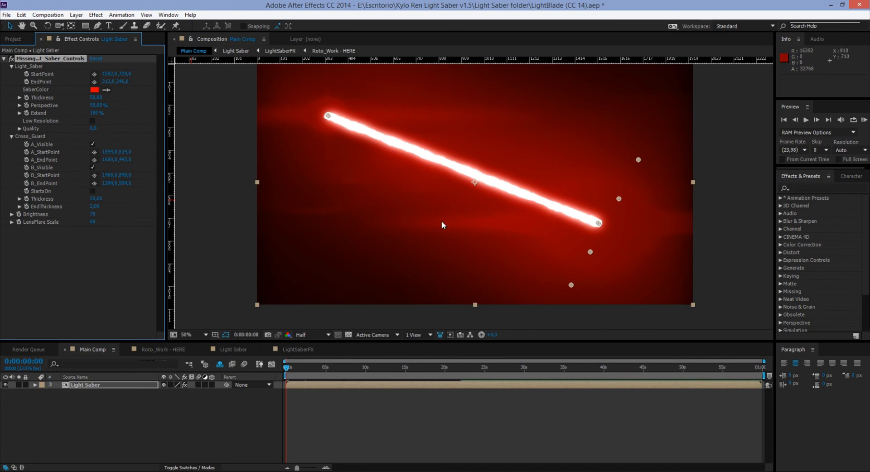
mouse_move(324, 133)
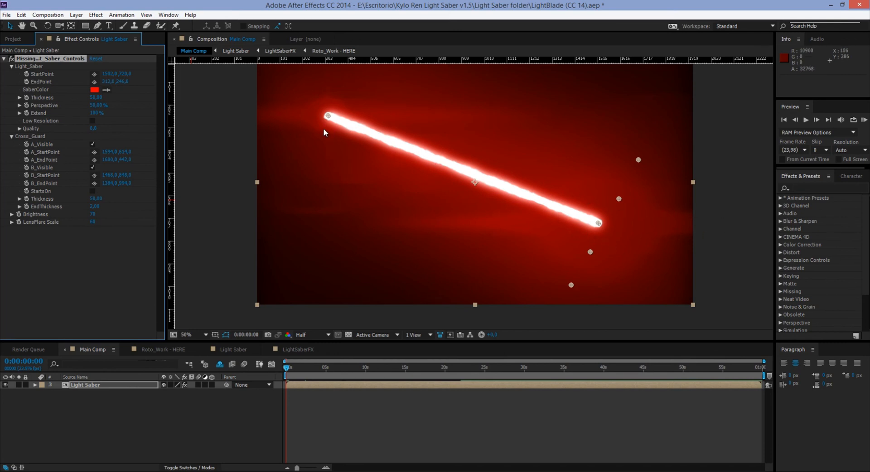
mouse_move(248, 102)
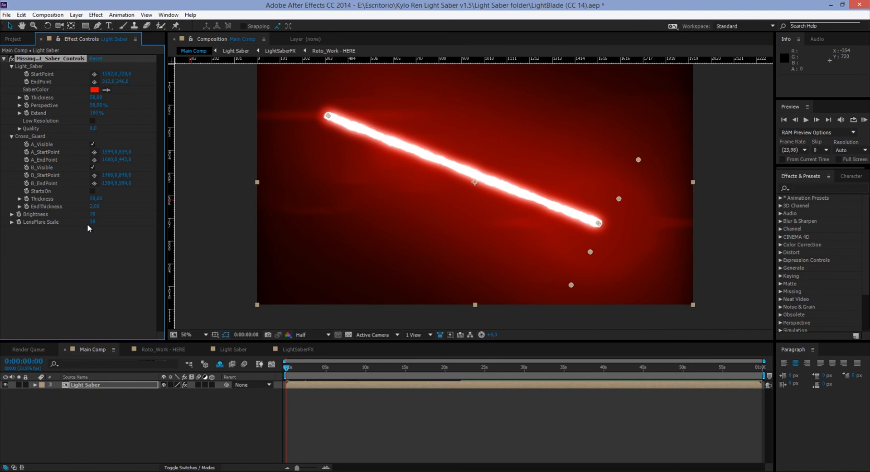
mouse_move(94, 222)
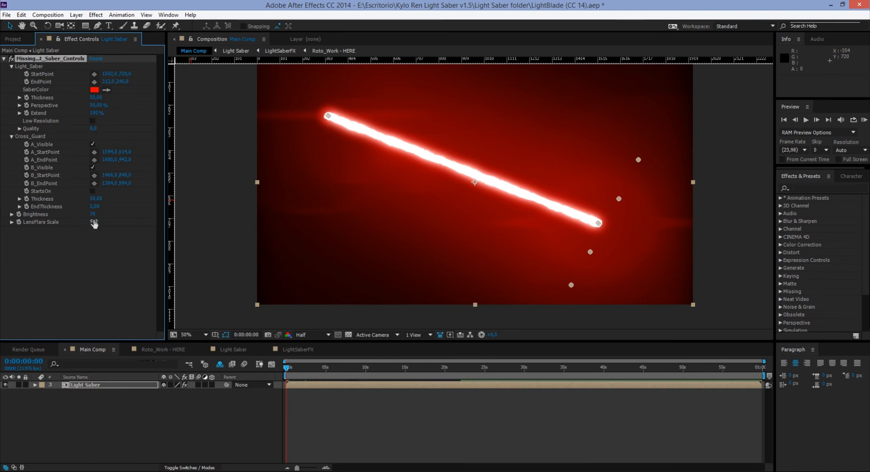
Step: Set the saber's LensFlare Scale value to 60 in Effect Controls
double_click(94, 222)
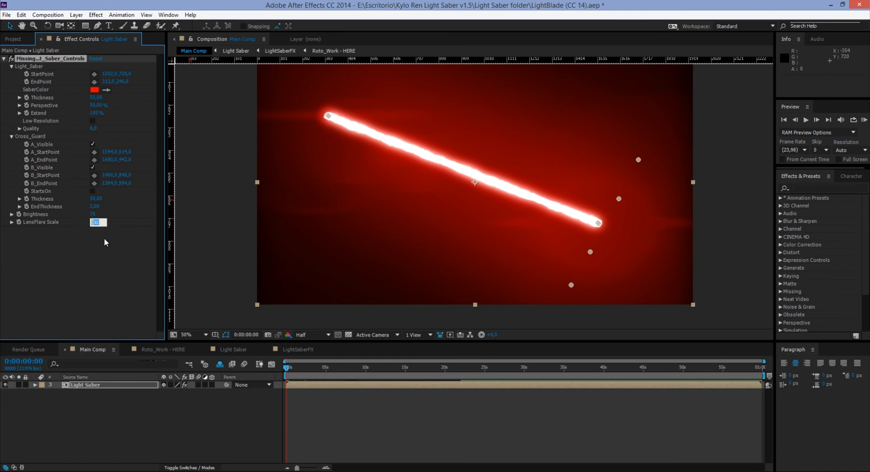
text(60)
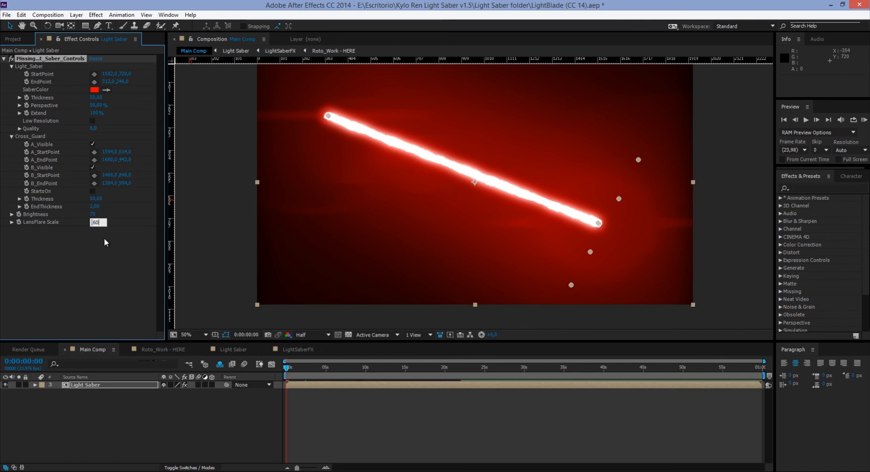
key(Return)
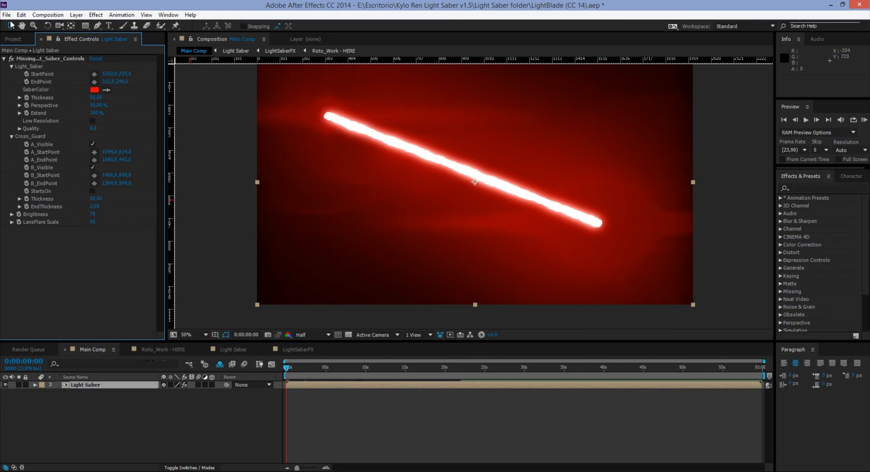
mouse_move(215, 262)
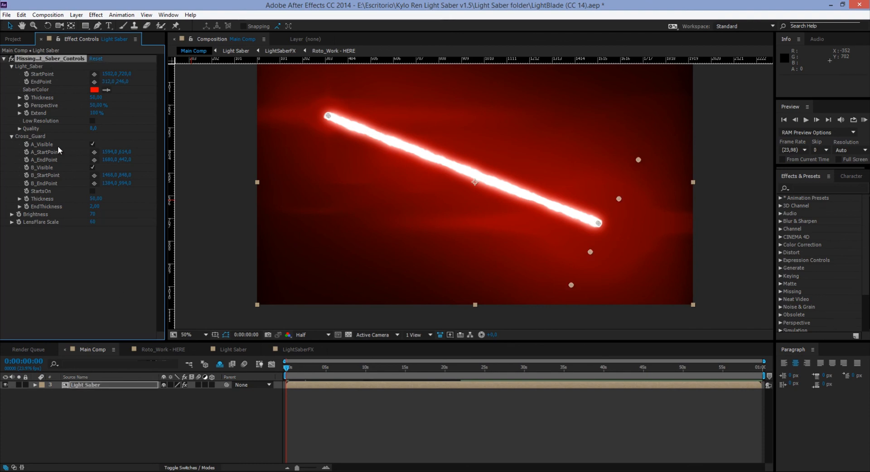
mouse_move(103, 206)
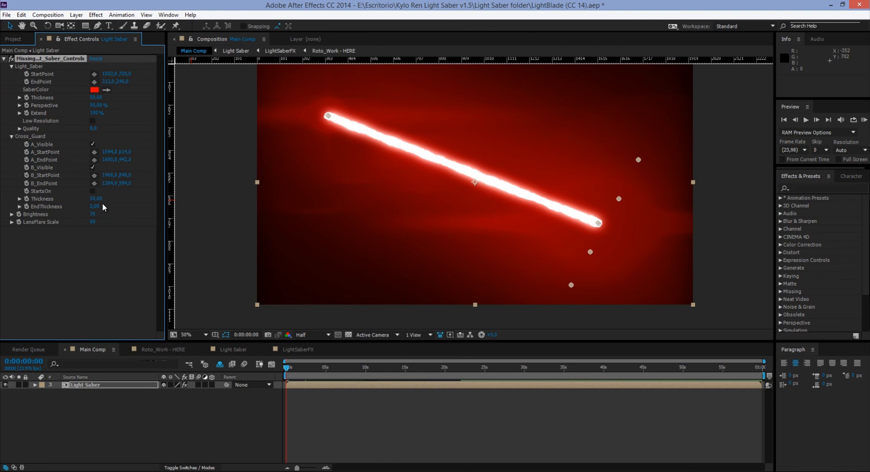
mouse_move(146, 256)
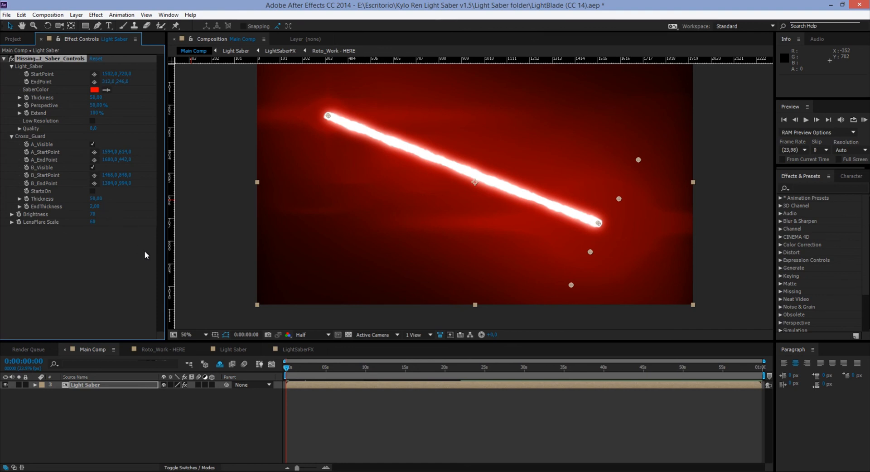
click(92, 120)
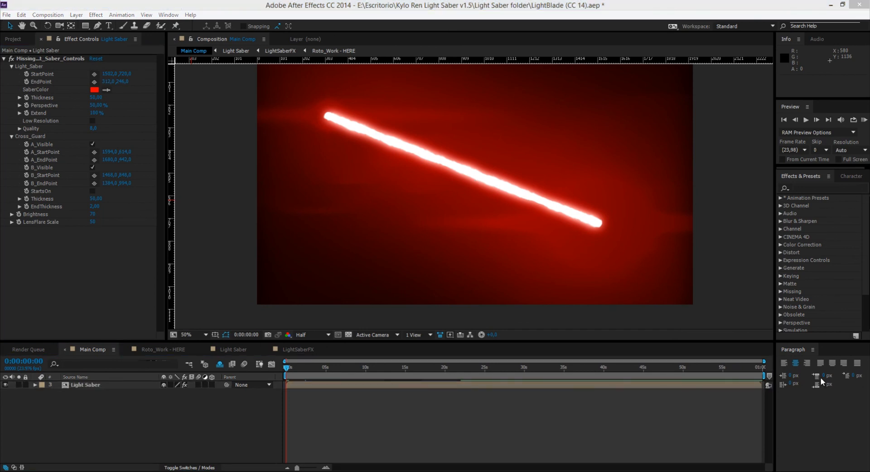
mouse_move(418, 399)
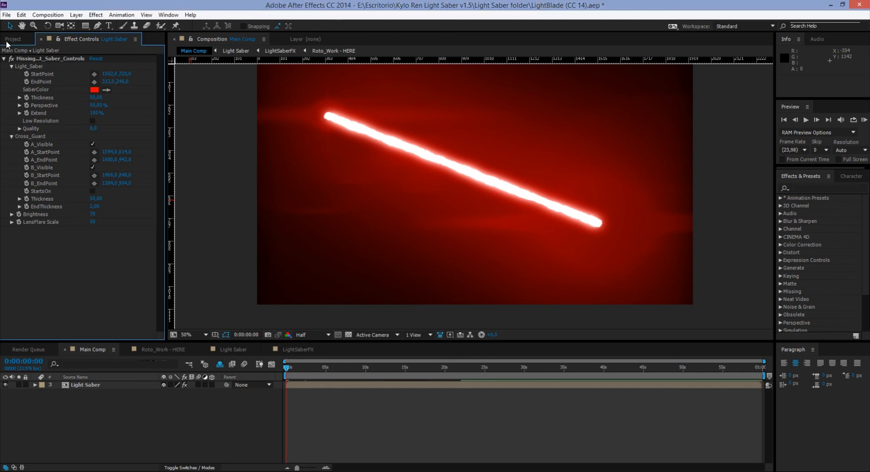
Step: Switch to the Project panel and select Main Comp to preview its thumbnail
click(12, 39)
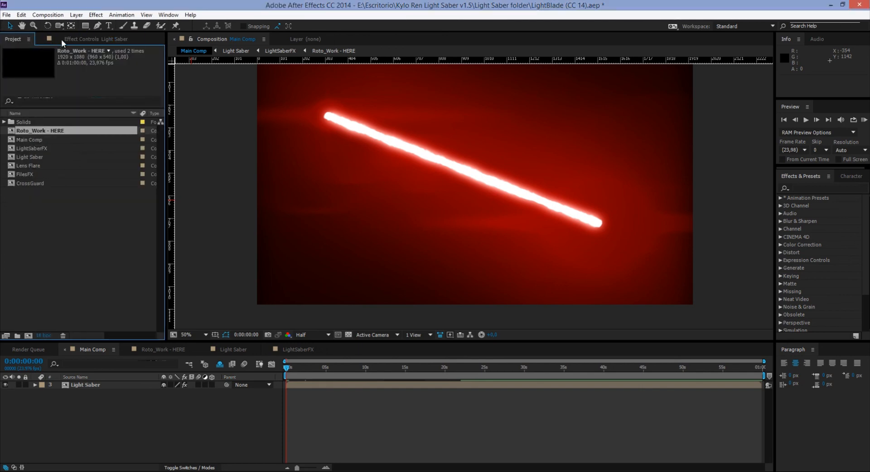
mouse_move(61, 201)
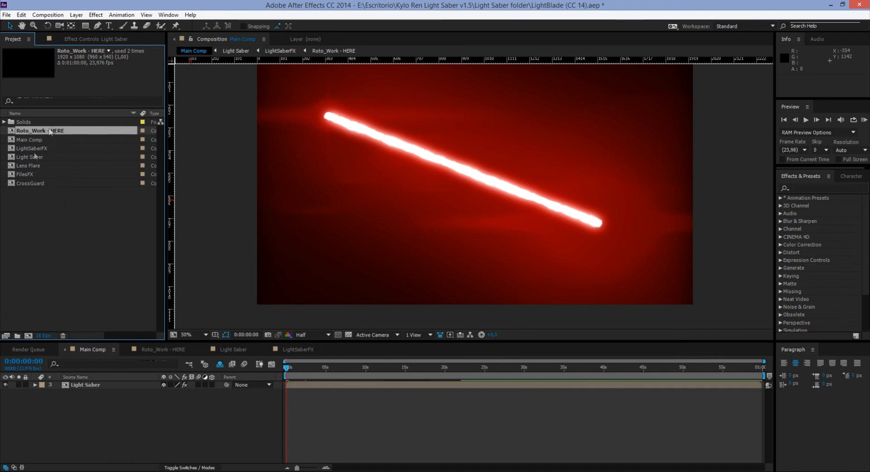
click(29, 139)
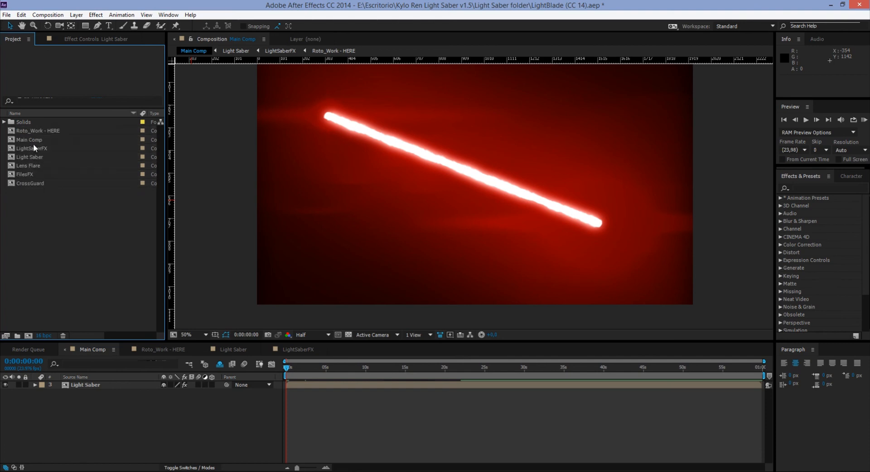
click(31, 139)
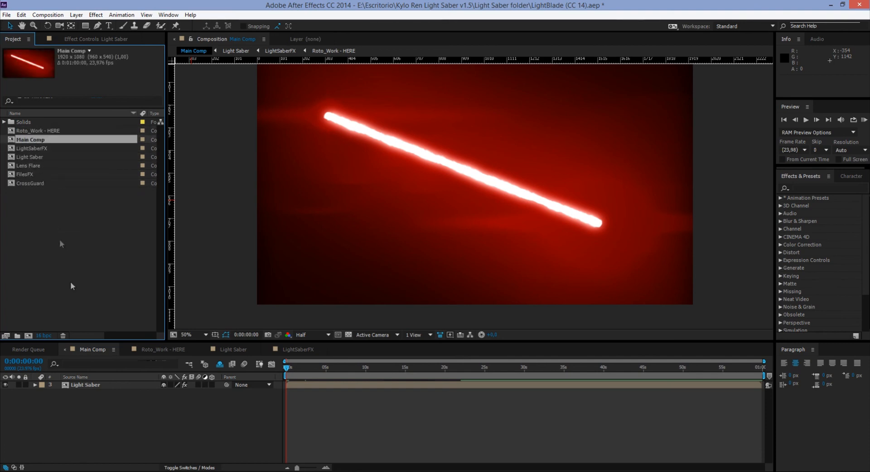
mouse_move(75, 408)
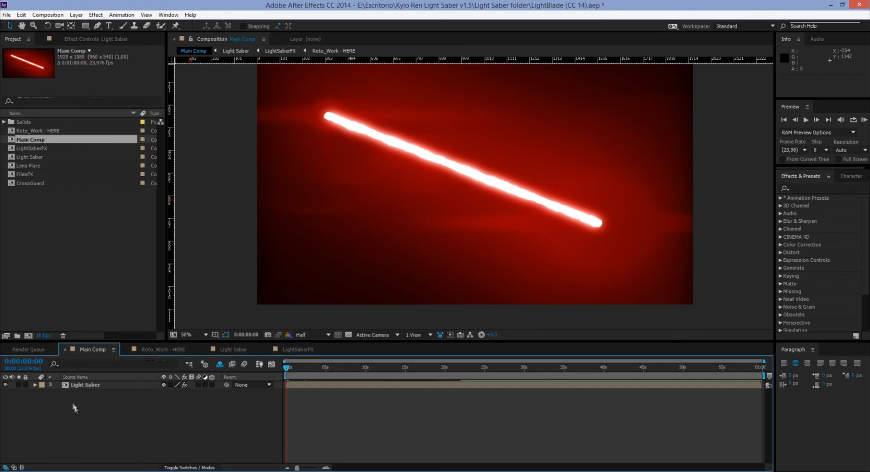
mouse_move(93, 393)
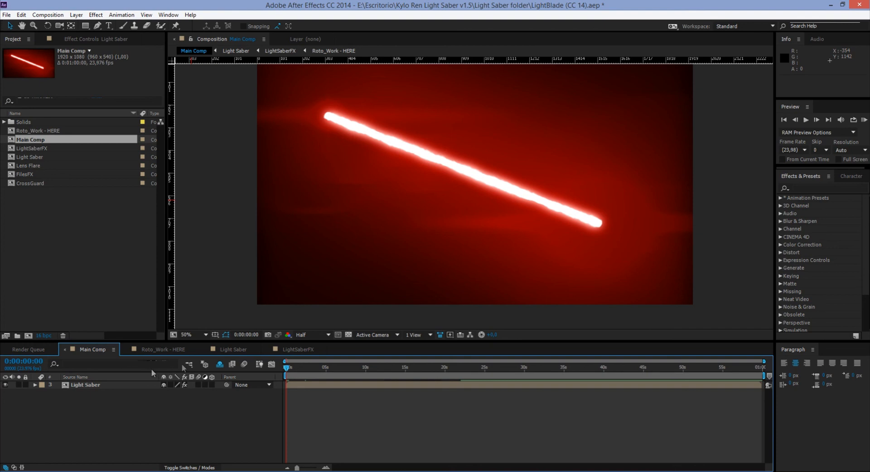
click(31, 140)
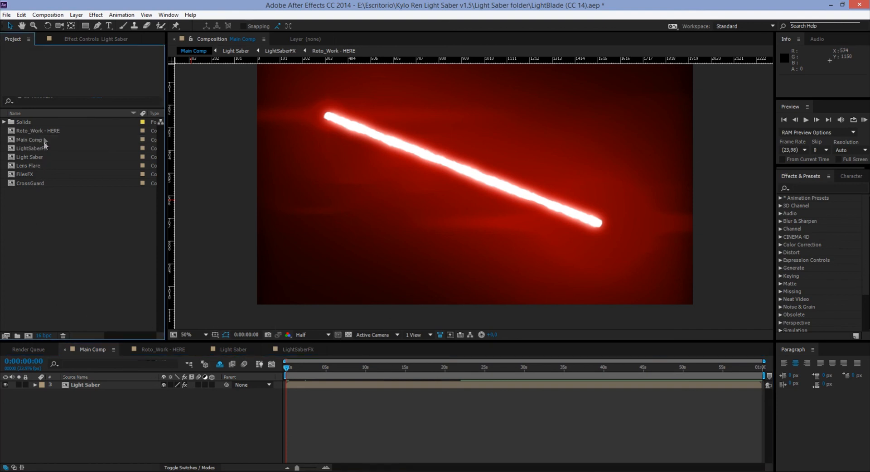